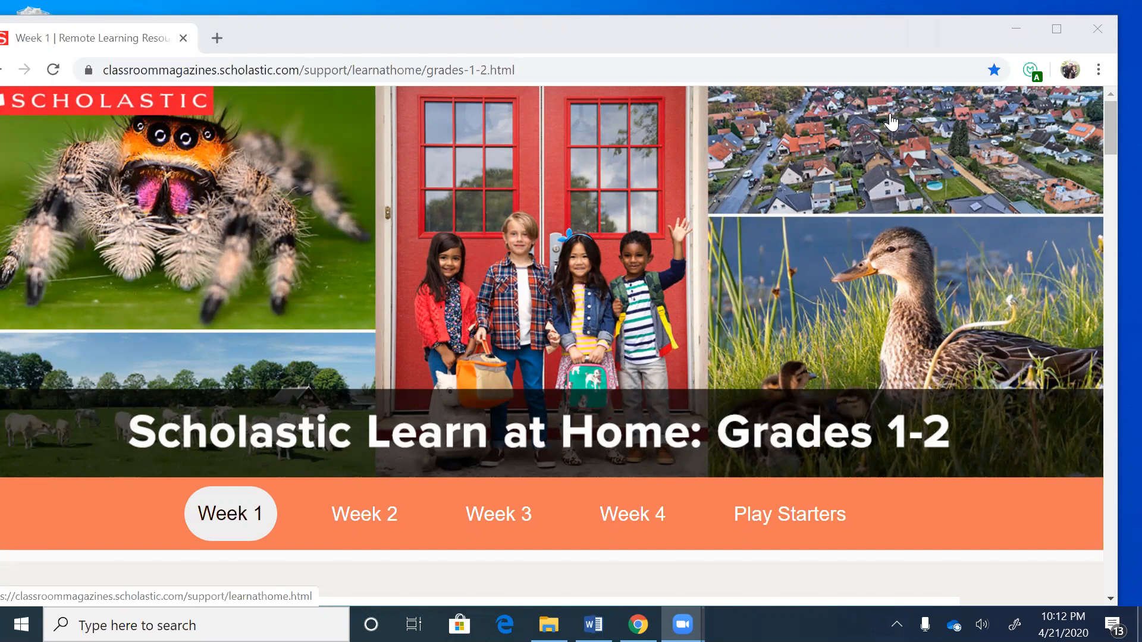
Show the Week 2 lessons and scroll down to Day 8: Earth Science - Stars.
{"action": "left_click", "coordinate": [364, 514]}
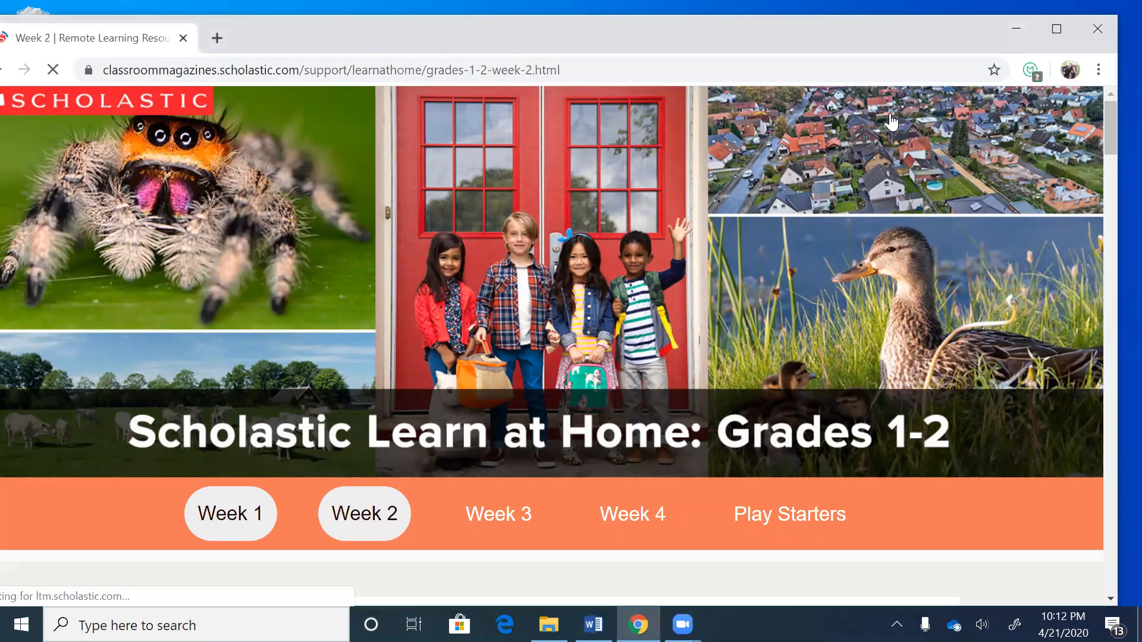
{"action": "scroll", "scroll_direction": "down", "scroll_amount": 3}
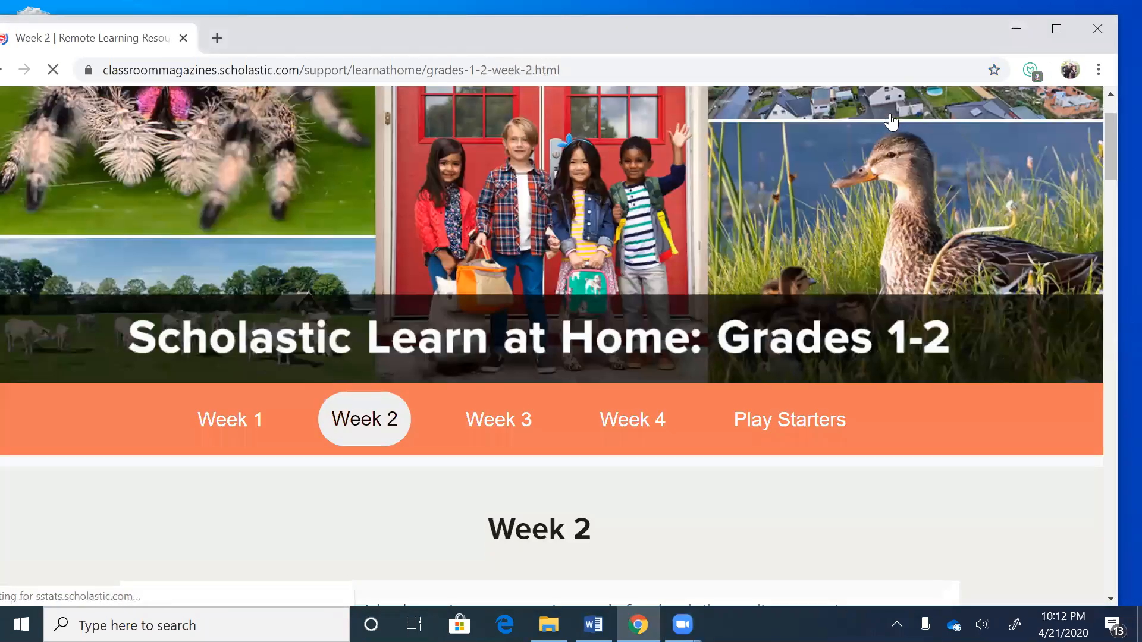
{"action": "scroll", "scroll_direction": "down", "scroll_amount": 3}
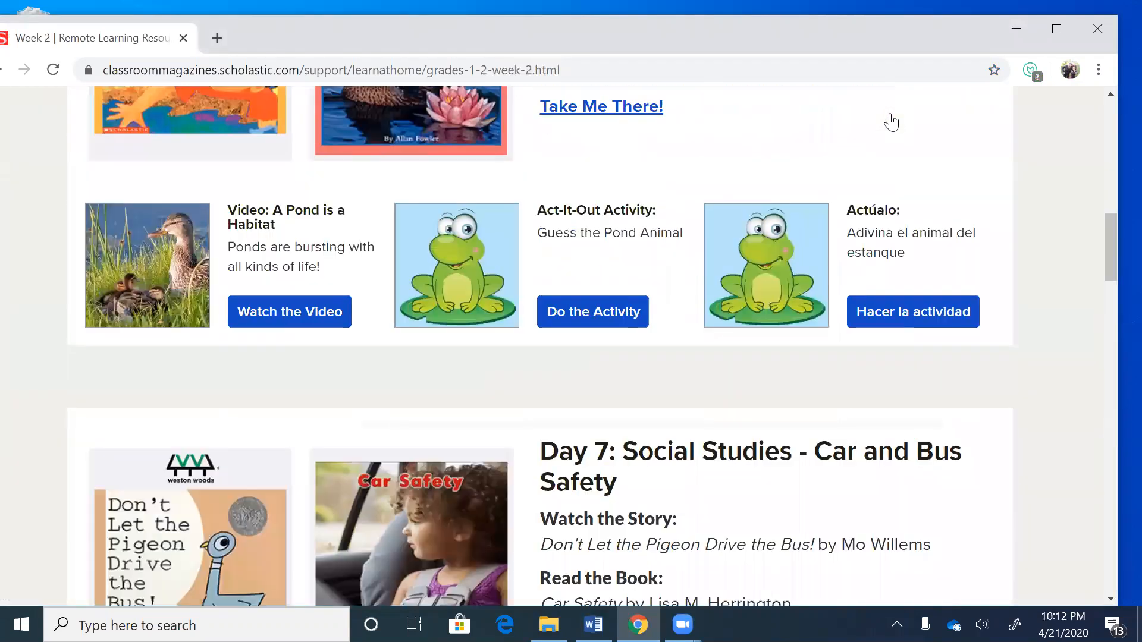
{"action": "scroll", "scroll_direction": "down", "scroll_amount": 3}
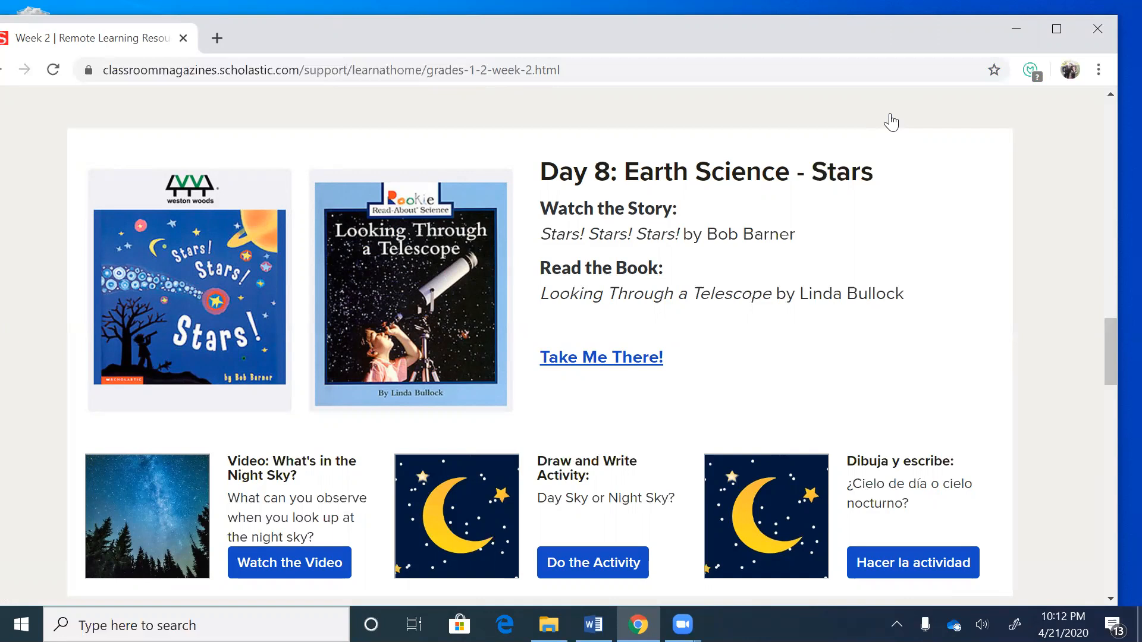
{"action": "left_click", "coordinate": [591, 563]}
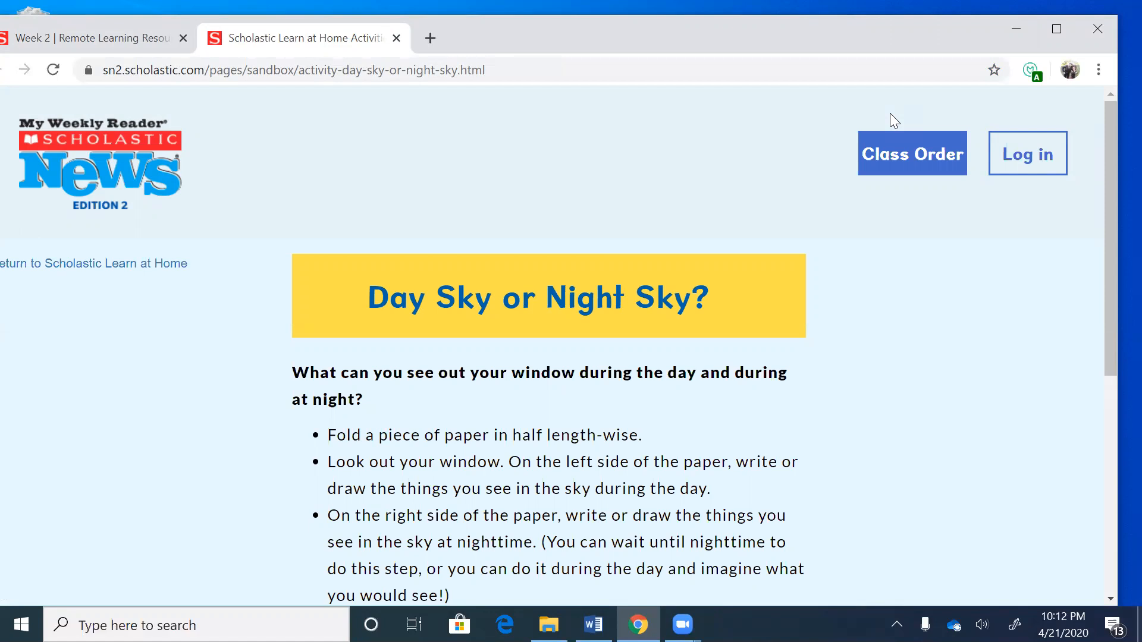
{"action": "scroll", "scroll_direction": "down", "scroll_amount": 3}
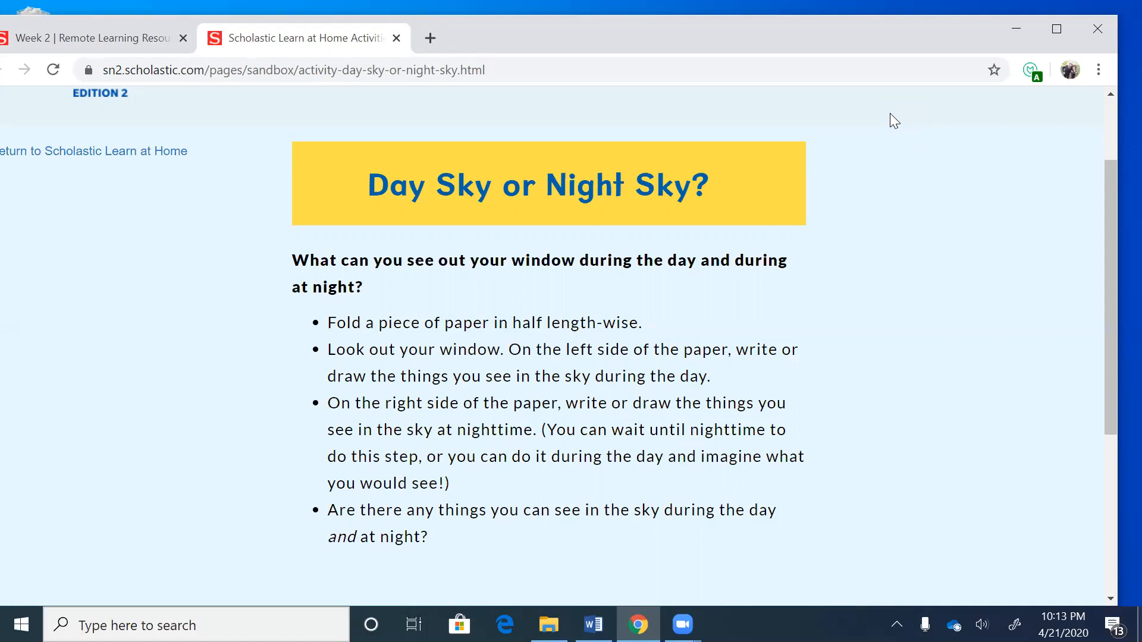
{"action": "left_click", "coordinate": [397, 38]}
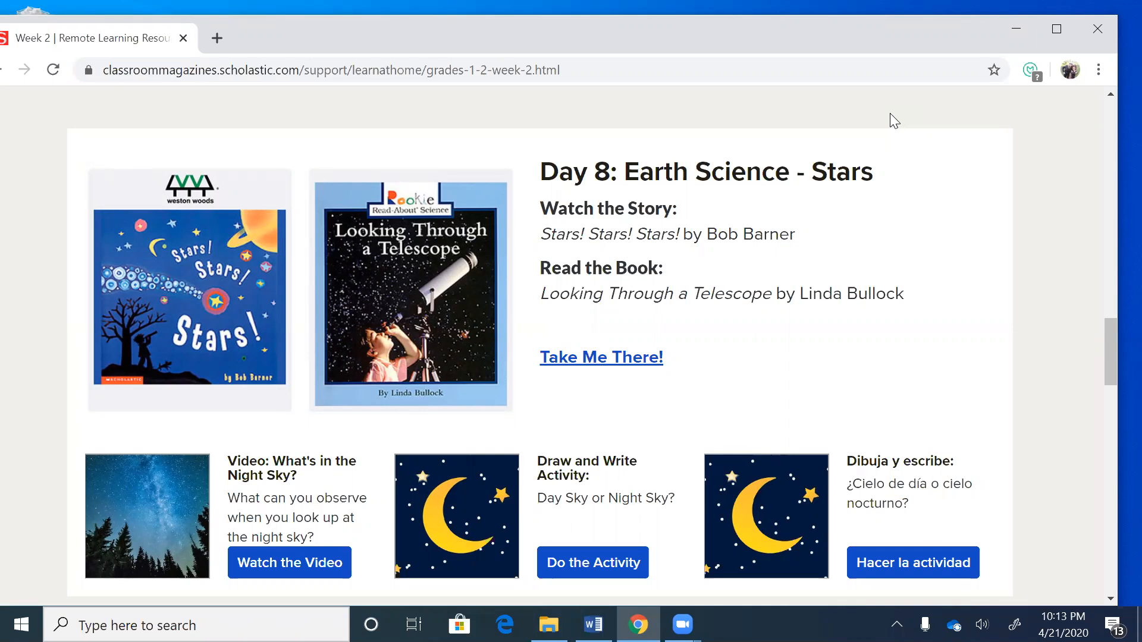
Go to the Day 8 stars books and start reading Looking Through a Telescope.
{"action": "left_click", "coordinate": [600, 357]}
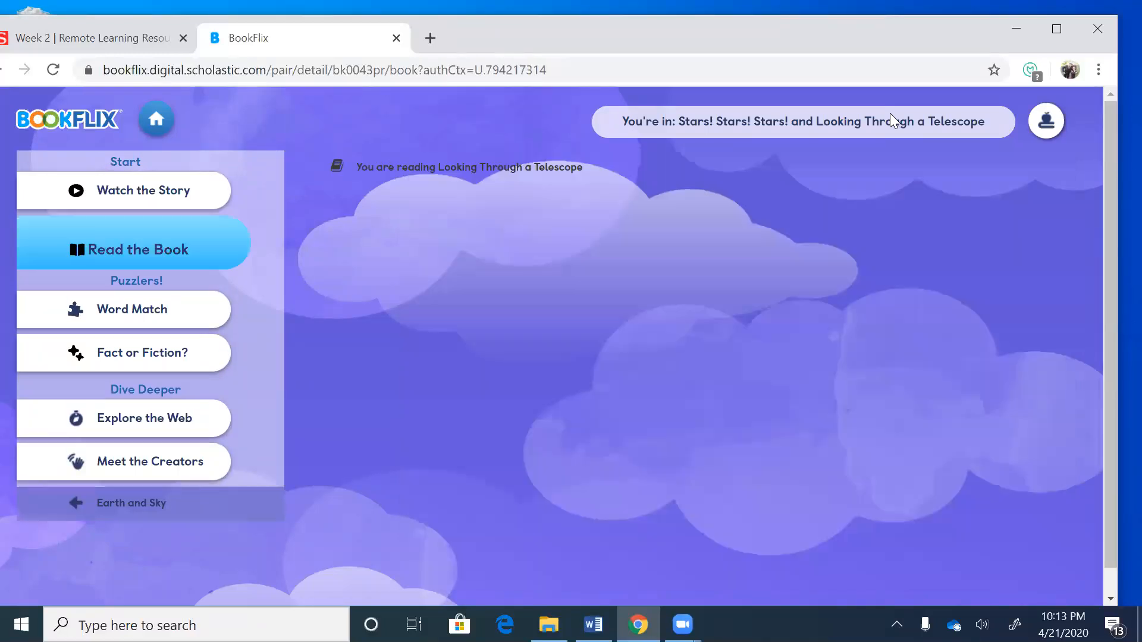
{"action": "left_click", "coordinate": [132, 249]}
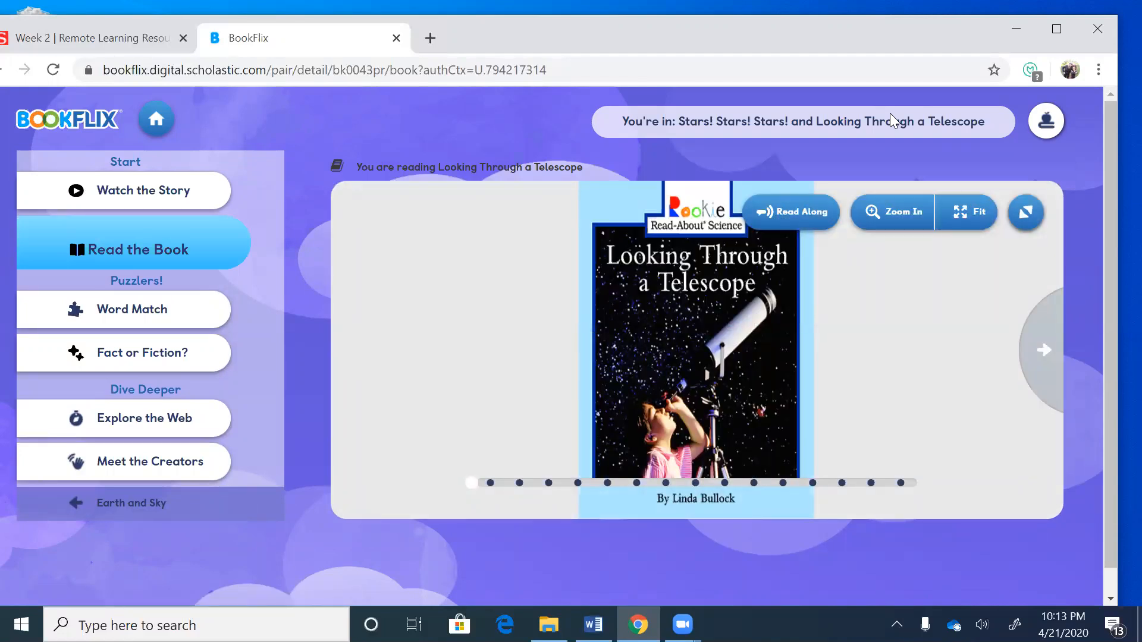
Read through the book's opening pages to reach pages 8-9 about the Moon.
{"action": "left_click", "coordinate": [1043, 350]}
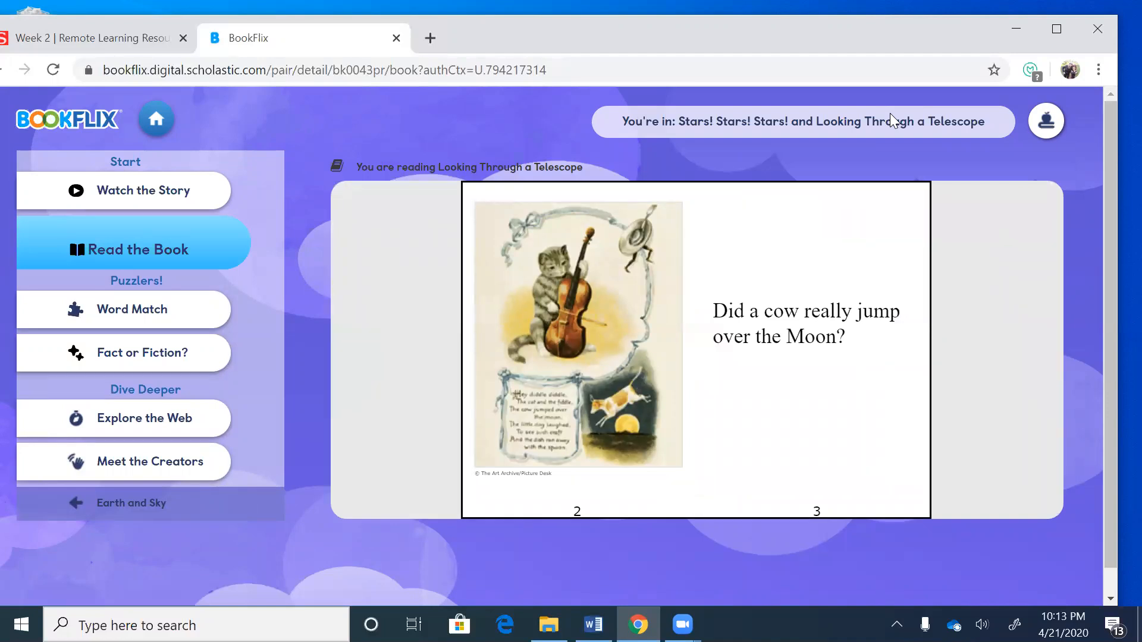
{"action": "left_click", "coordinate": [1044, 350]}
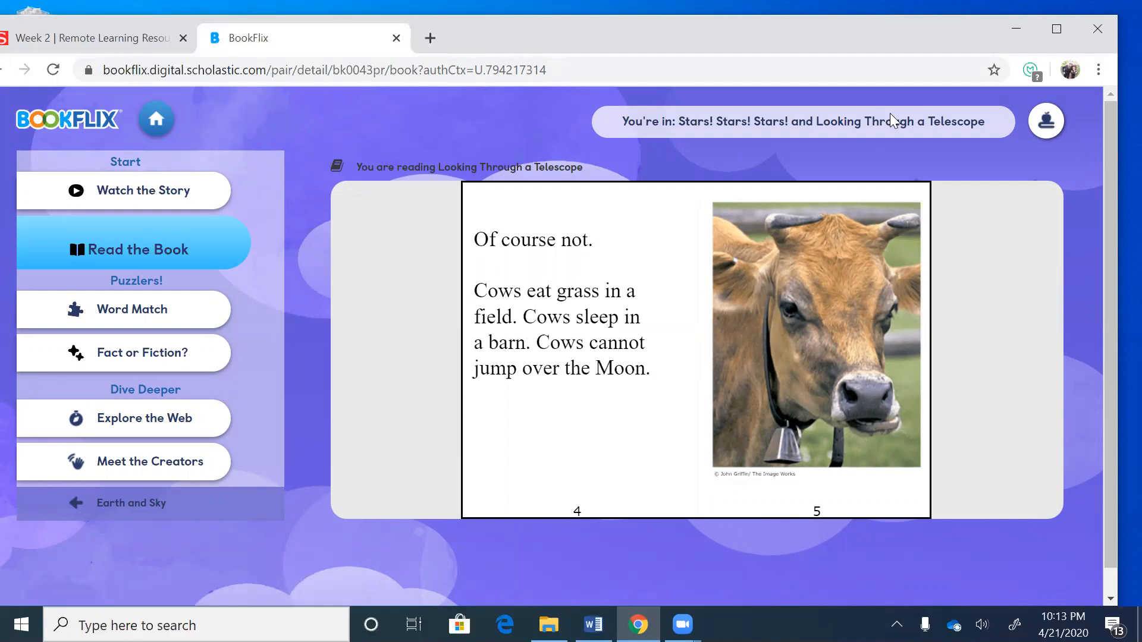
{"action": "left_click", "coordinate": [1044, 349]}
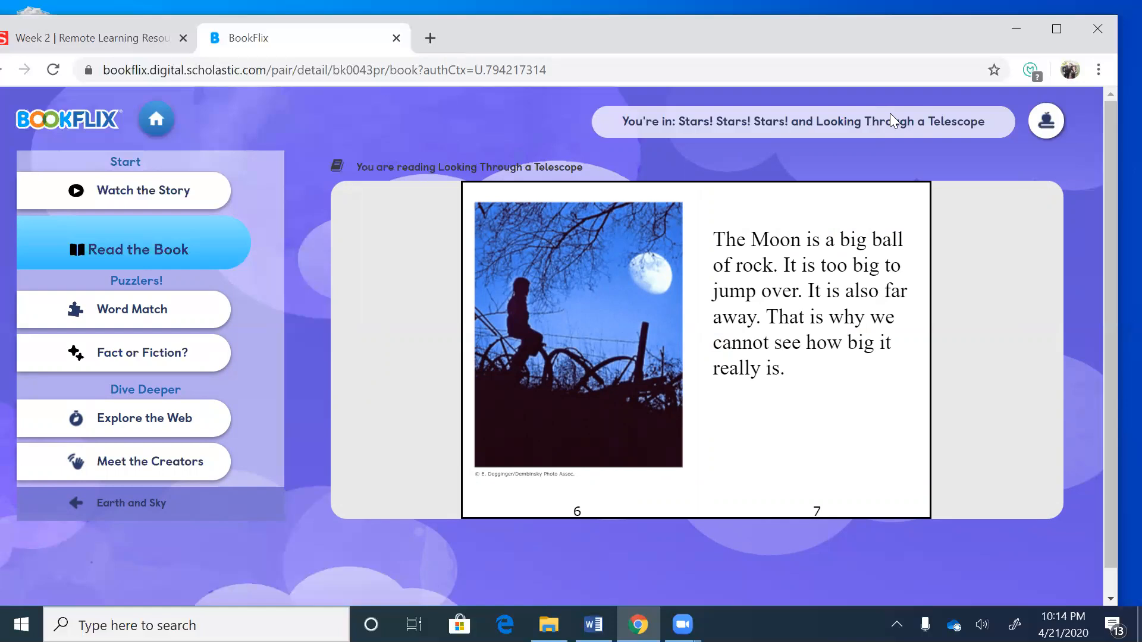
{"action": "left_click", "coordinate": [1044, 350]}
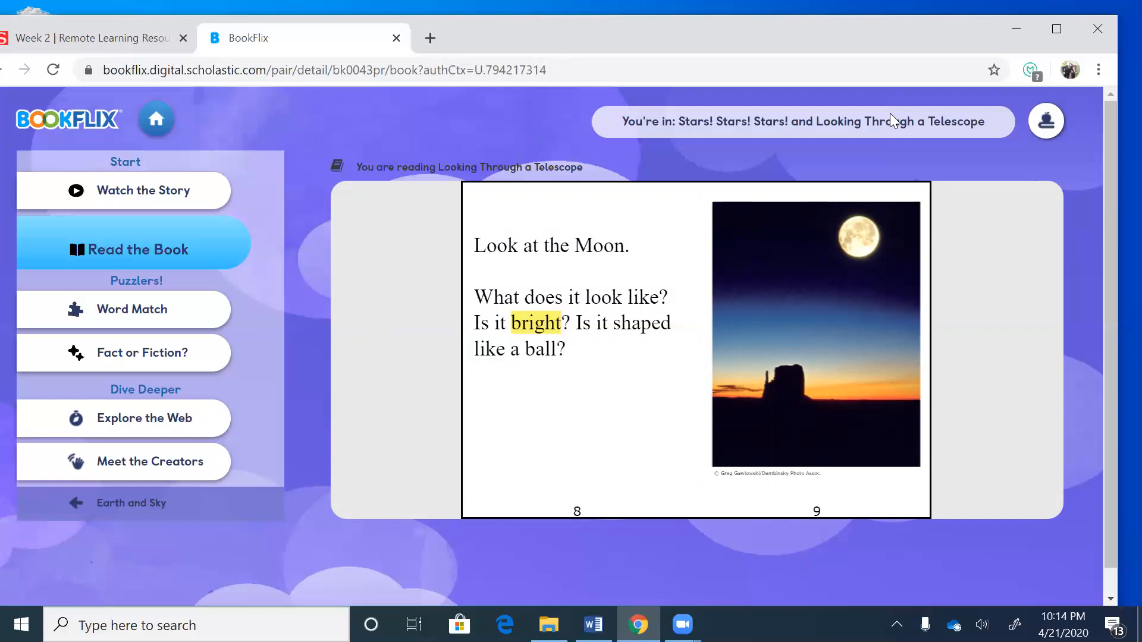
Turn to page 12 describing the Moon's craters.
{"action": "left_click", "coordinate": [1044, 349]}
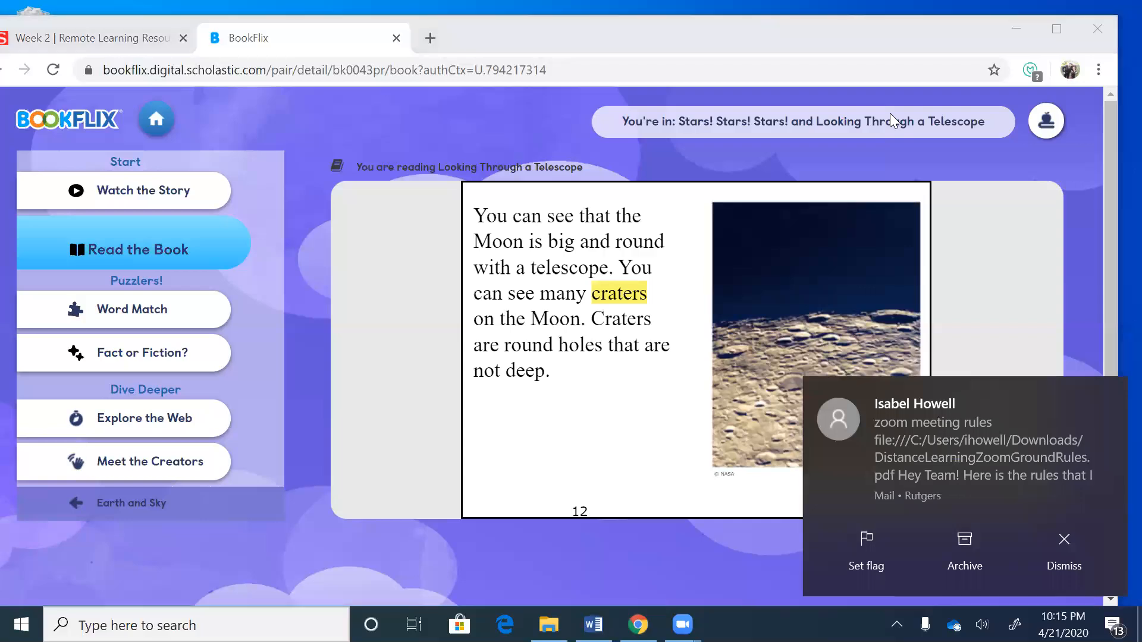
Turn to pages 14-15 introducing the Moon's maria.
{"action": "left_click", "coordinate": [1063, 552]}
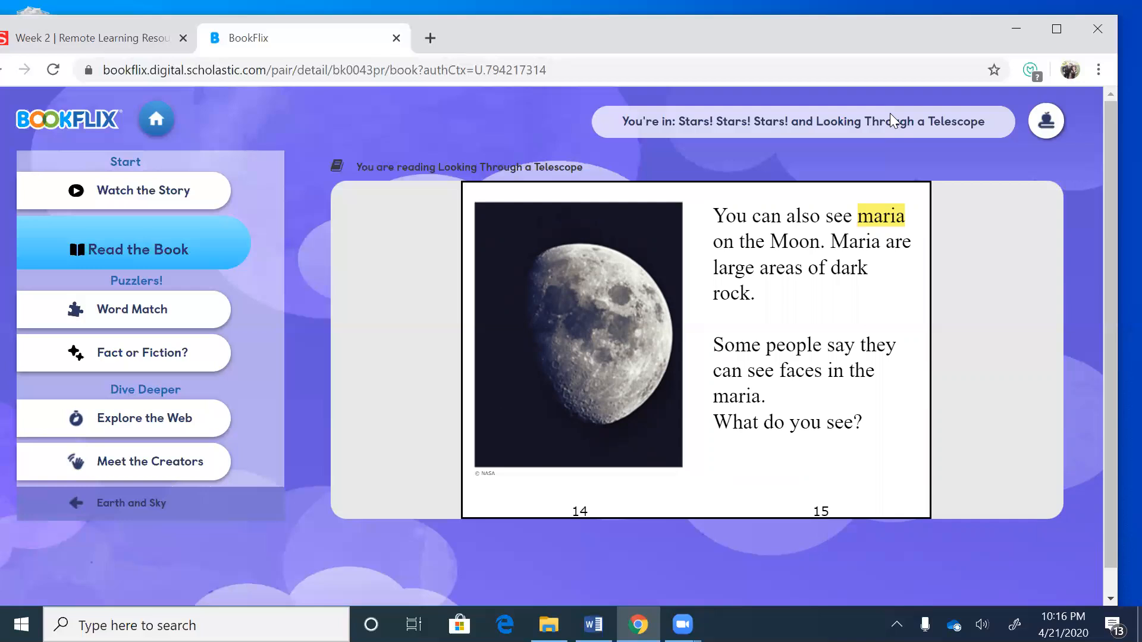
Read past the stars pages to pages 20-21 about building-sized telescopes.
{"action": "left_click", "coordinate": [1044, 350]}
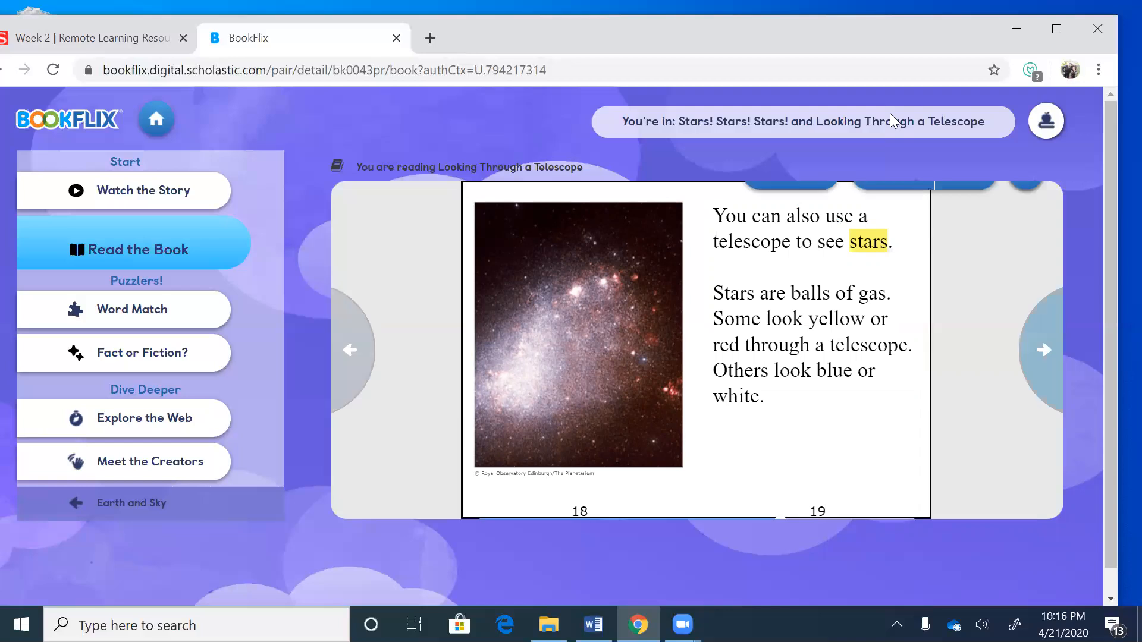
{"action": "left_click", "coordinate": [1043, 350]}
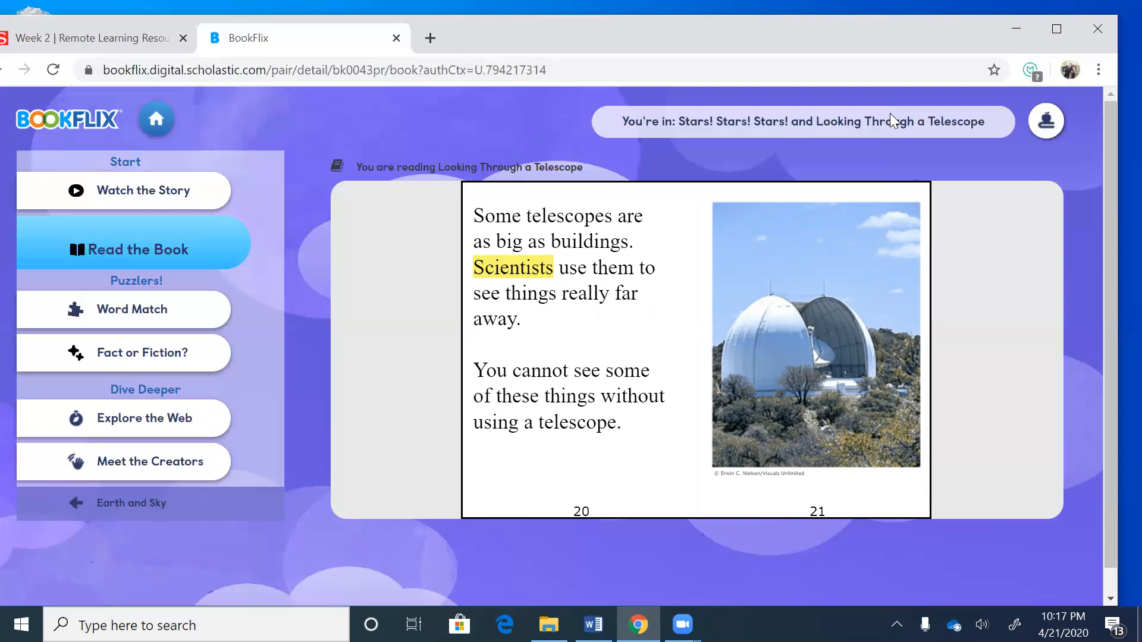
Finish the book's final pages and leave BookFlix for the ClassDojo homepage.
{"action": "left_click", "coordinate": [1043, 350]}
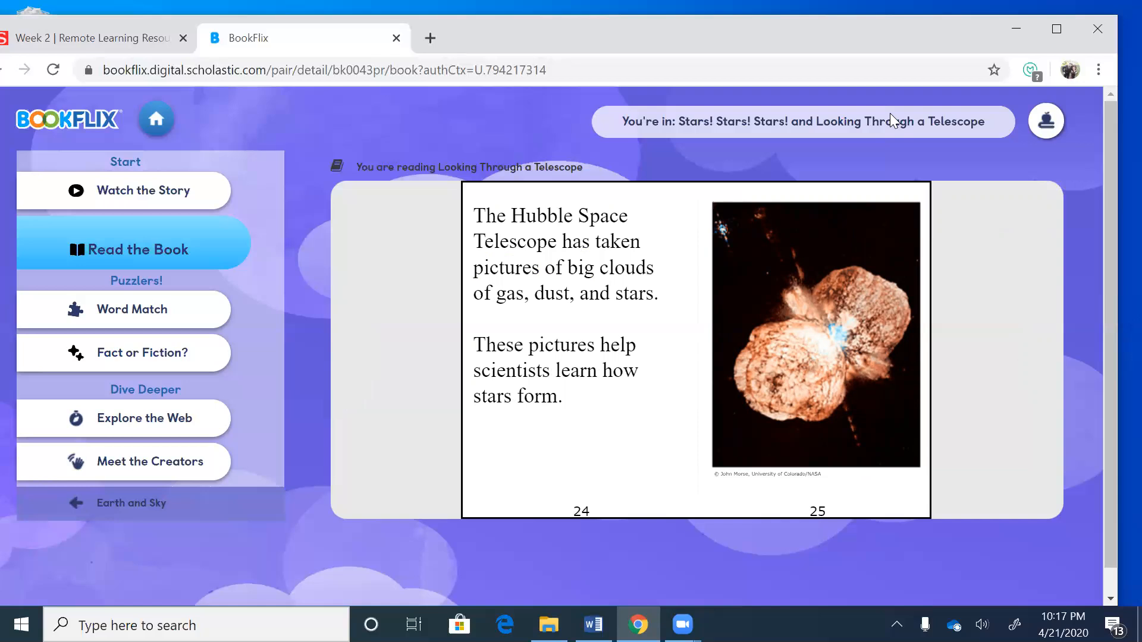
{"action": "left_click", "coordinate": [1042, 350]}
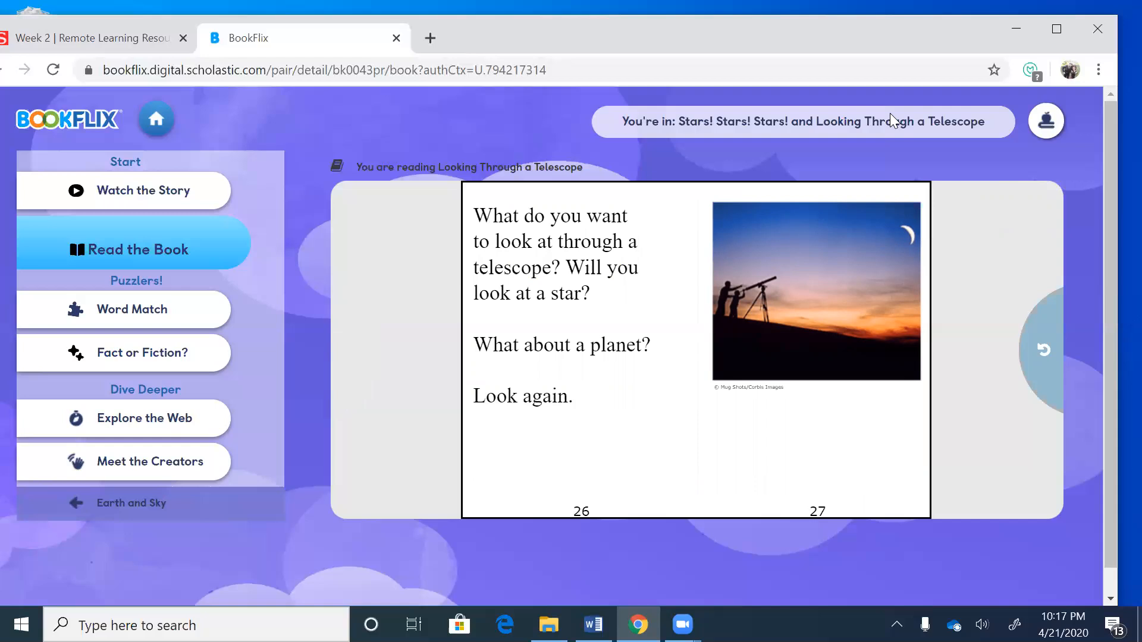
{"action": "left_click", "coordinate": [1042, 348]}
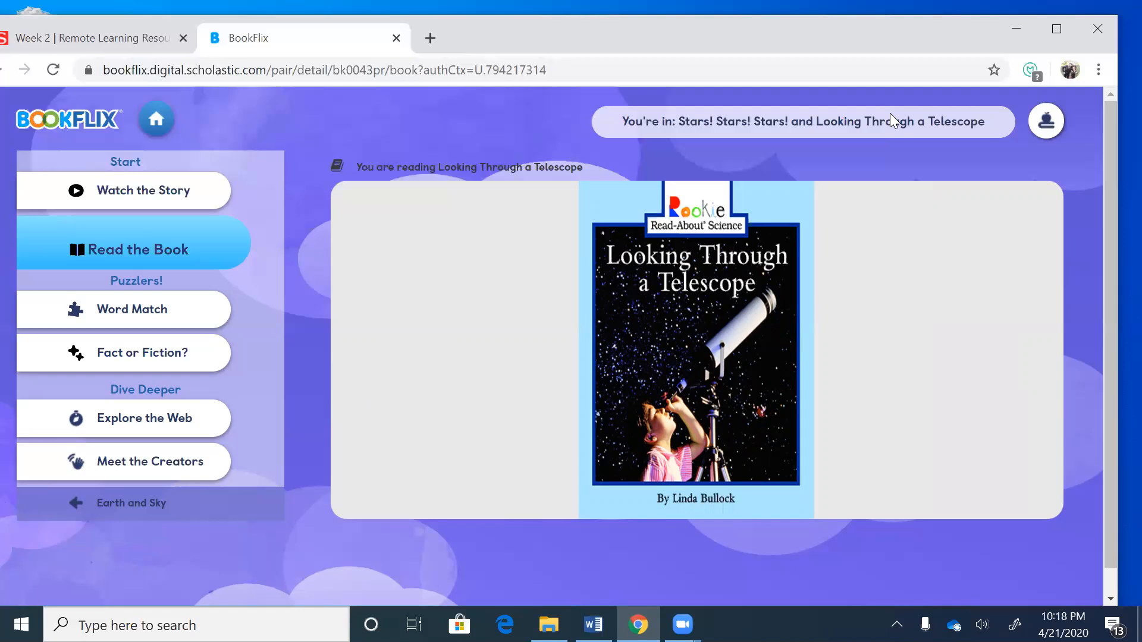
{"action": "left_click", "coordinate": [396, 38]}
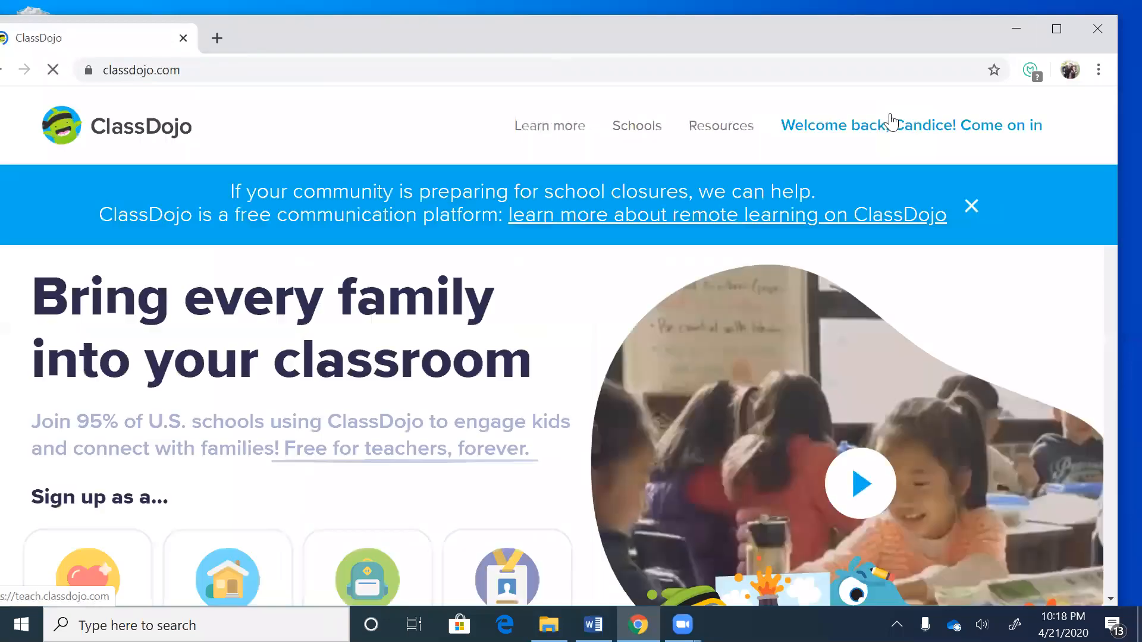
Enter the signed-in teacher account to reach the launchpad of classes.
{"action": "left_click", "coordinate": [910, 125]}
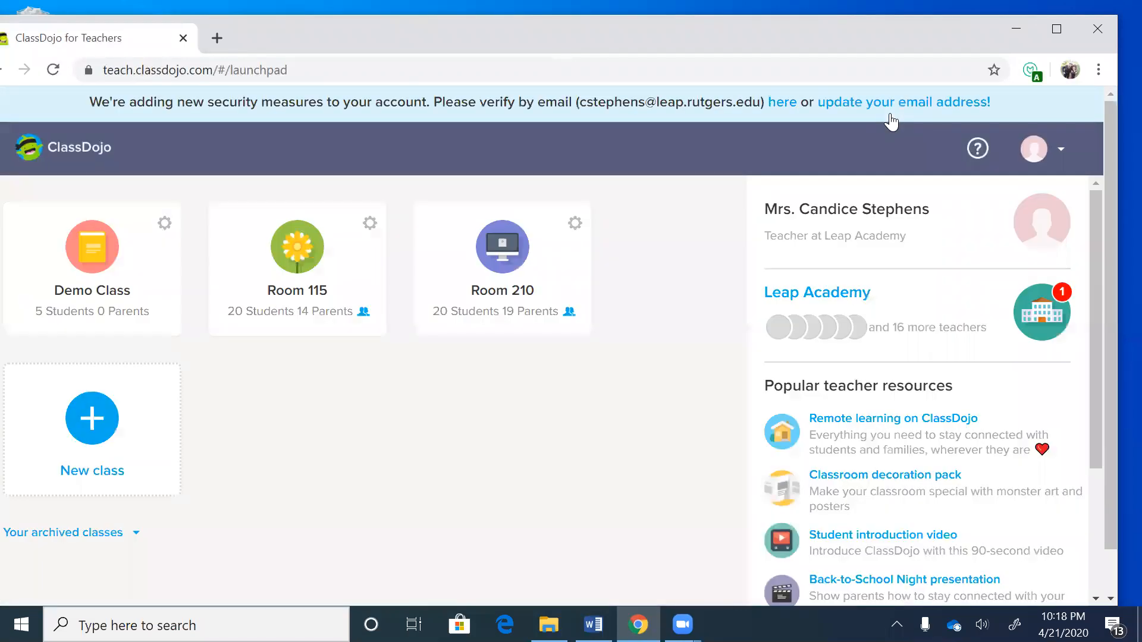
Open the Room 210 class and view its Students roster with sign-in methods.
{"action": "left_click", "coordinate": [503, 246]}
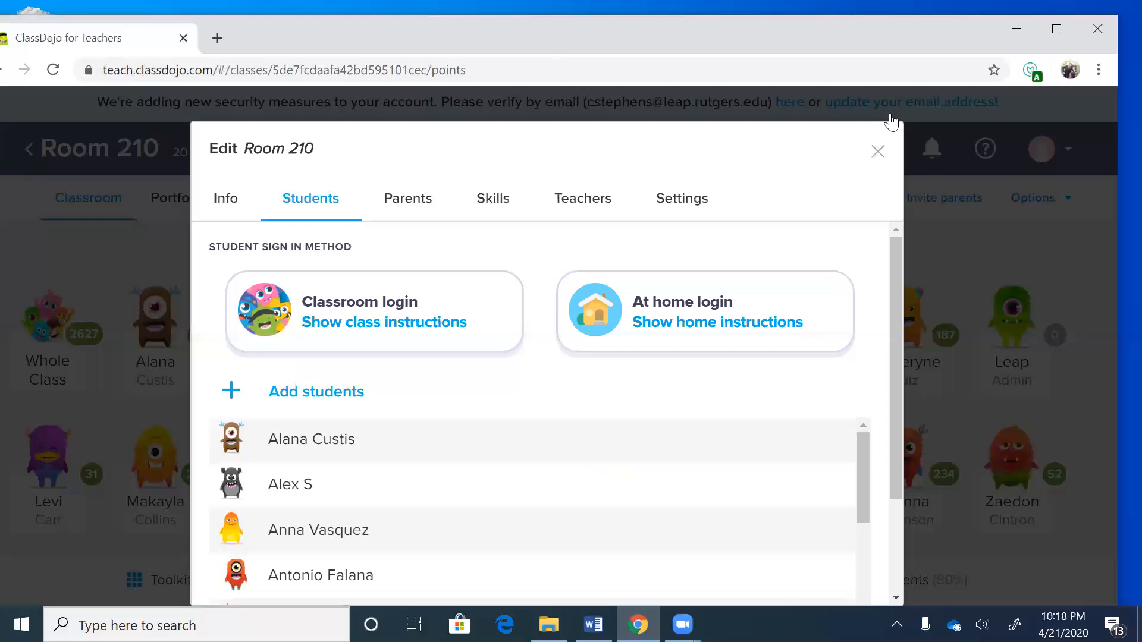
{"action": "left_click", "coordinate": [383, 323]}
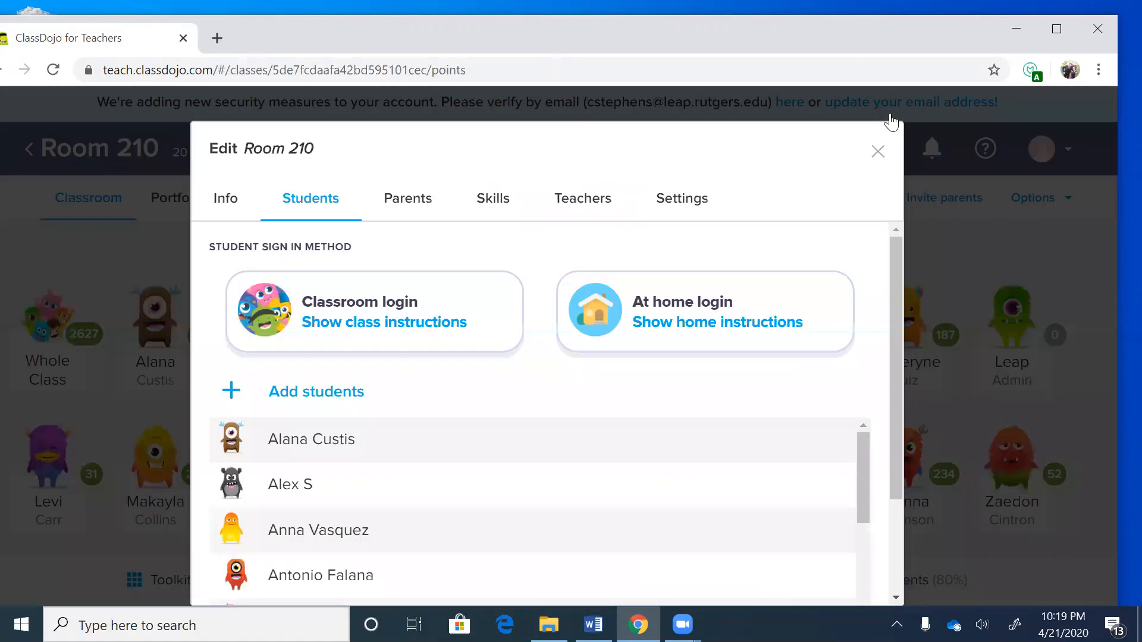
Close the Room 210 edit panel and log out of the teacher account.
{"action": "left_click", "coordinate": [878, 151]}
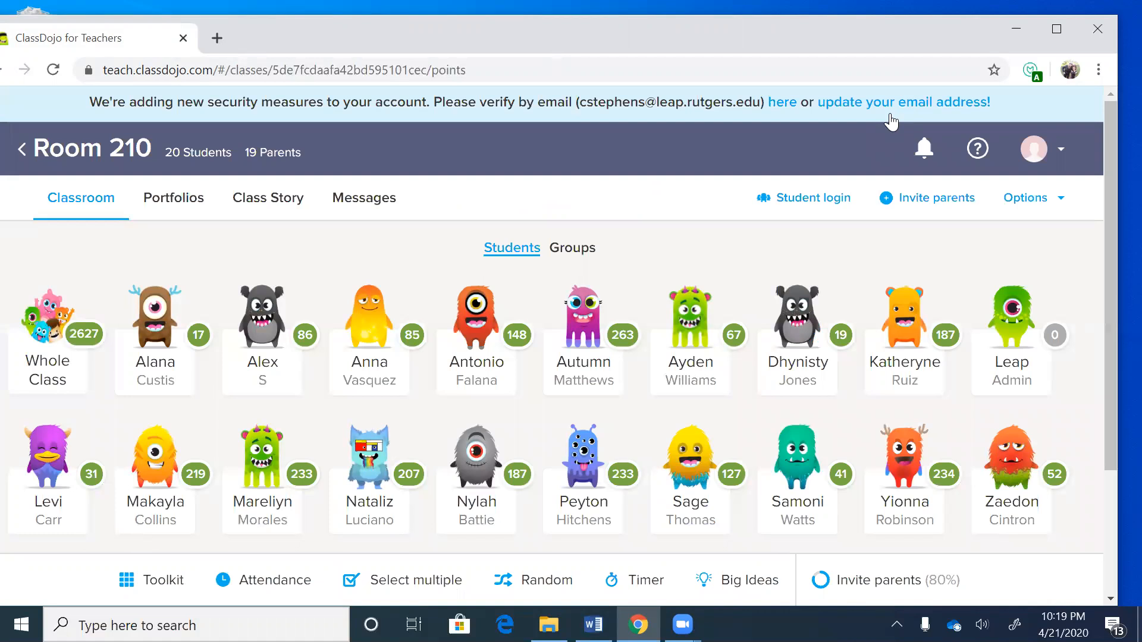
{"action": "left_click", "coordinate": [1027, 197]}
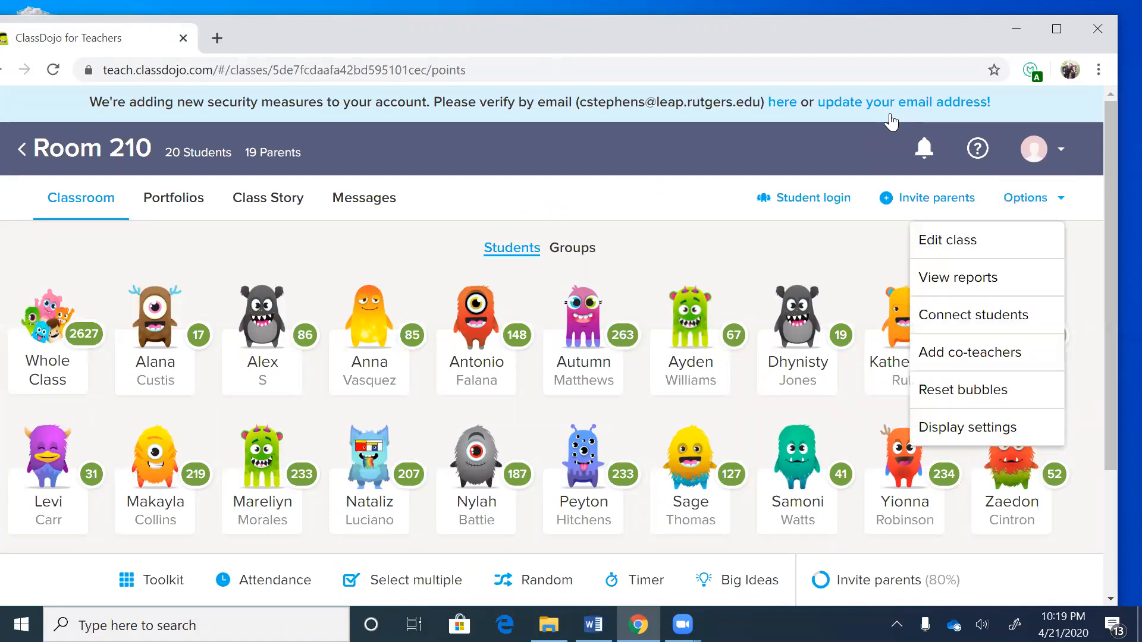
{"action": "left_click", "coordinate": [1033, 149]}
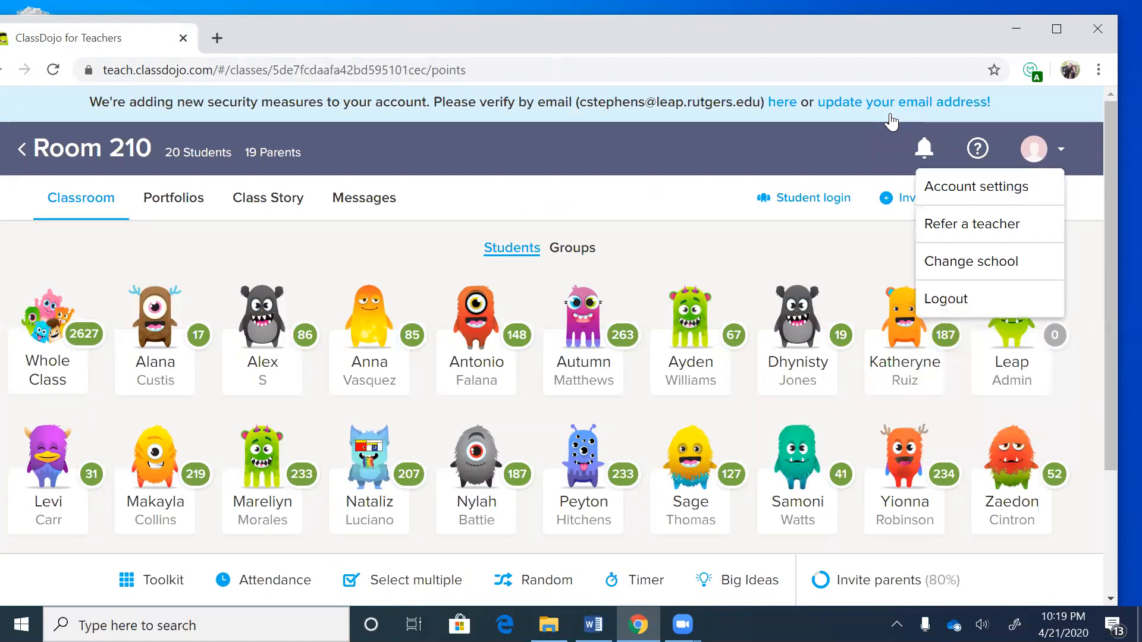
{"action": "left_click", "coordinate": [944, 299]}
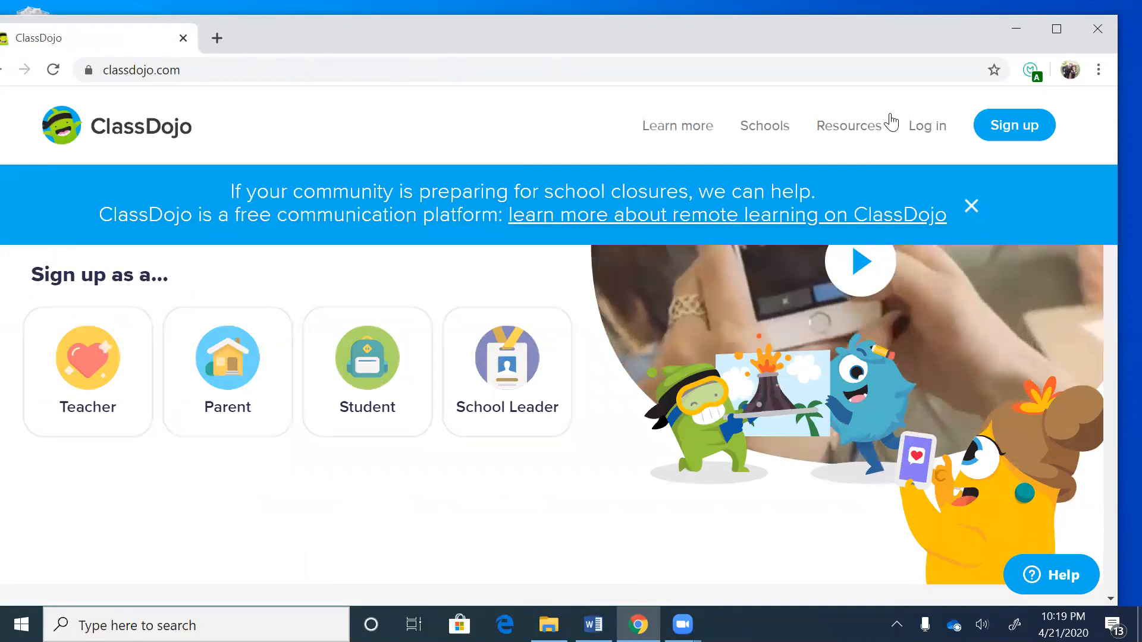
{"action": "left_click", "coordinate": [367, 358]}
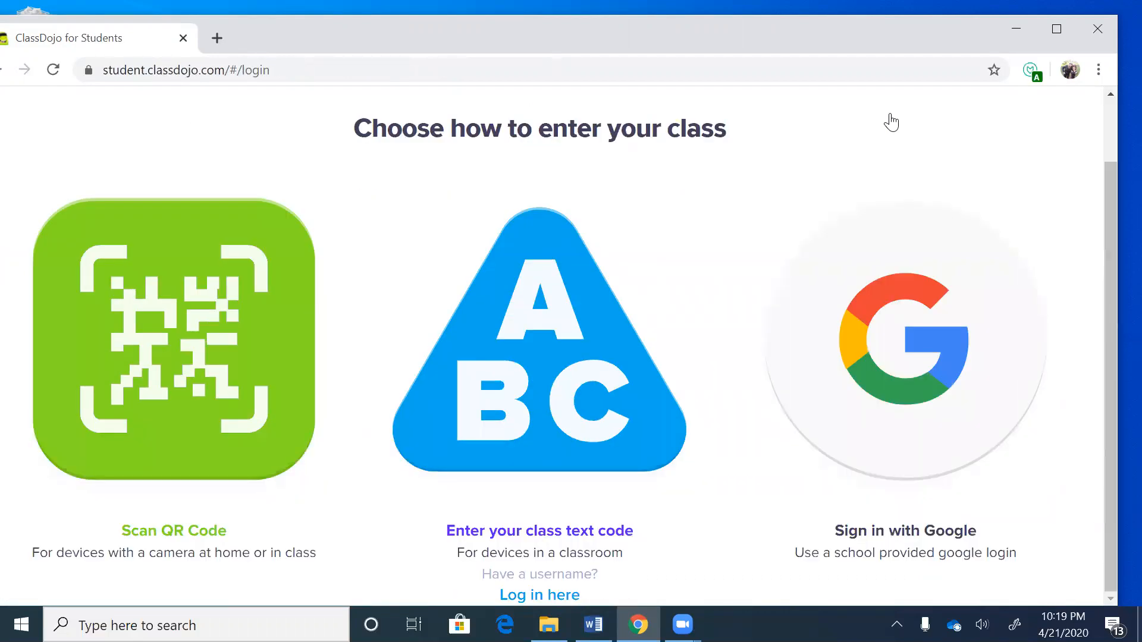
{"action": "left_click", "coordinate": [539, 346]}
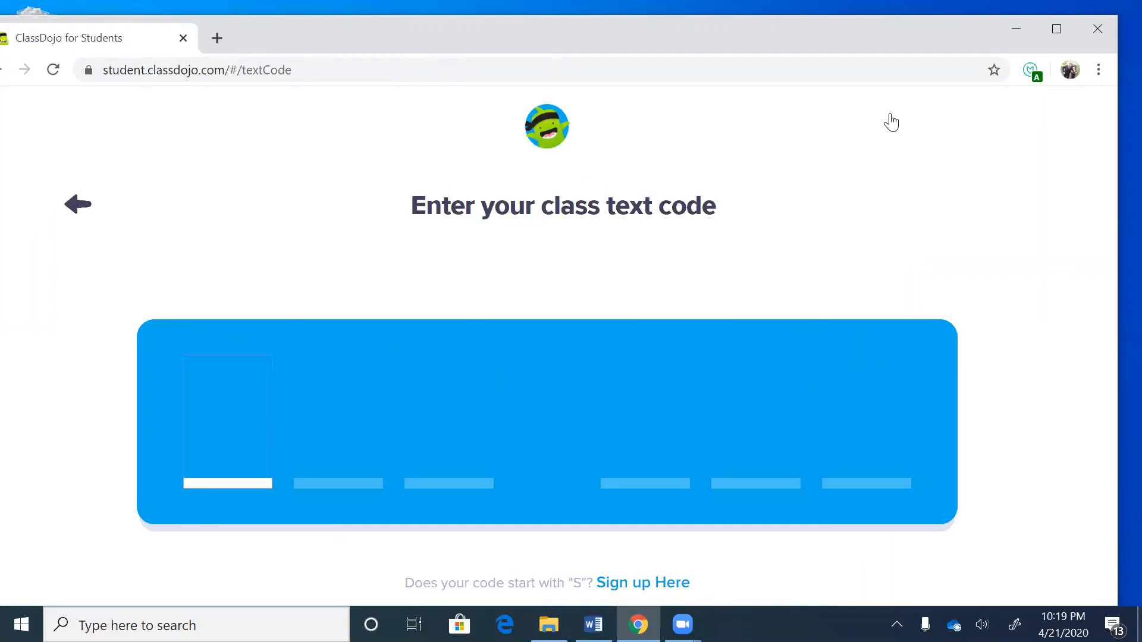
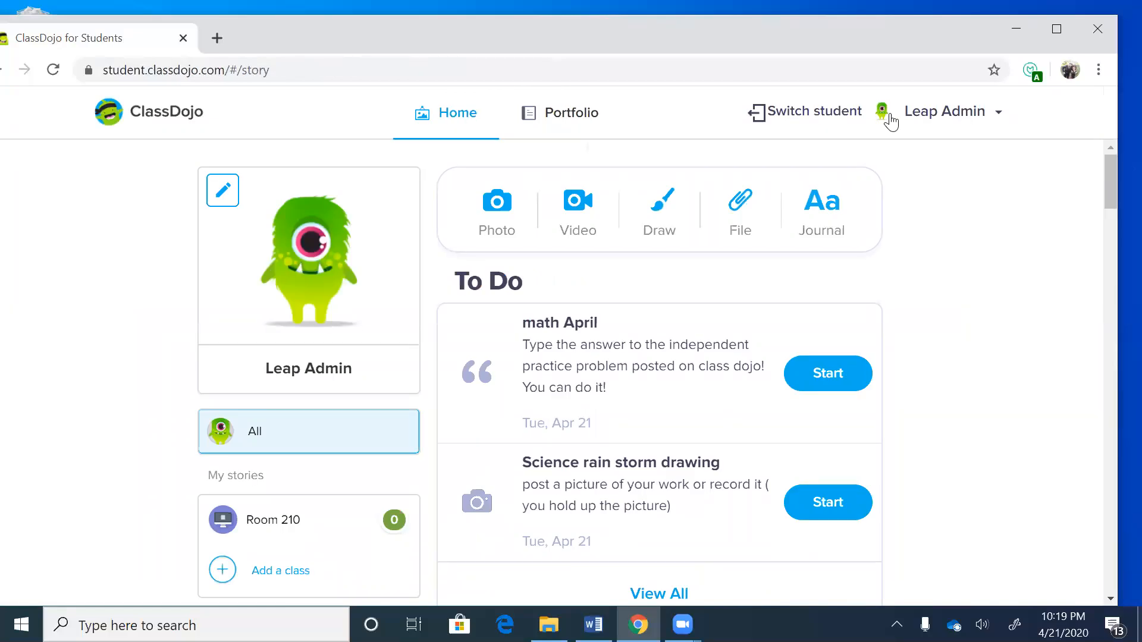
Browse the student's portfolio, scrolling through the activities and the My Portfolio drawings.
{"action": "scroll", "scroll_direction": "down", "scroll_amount": 3}
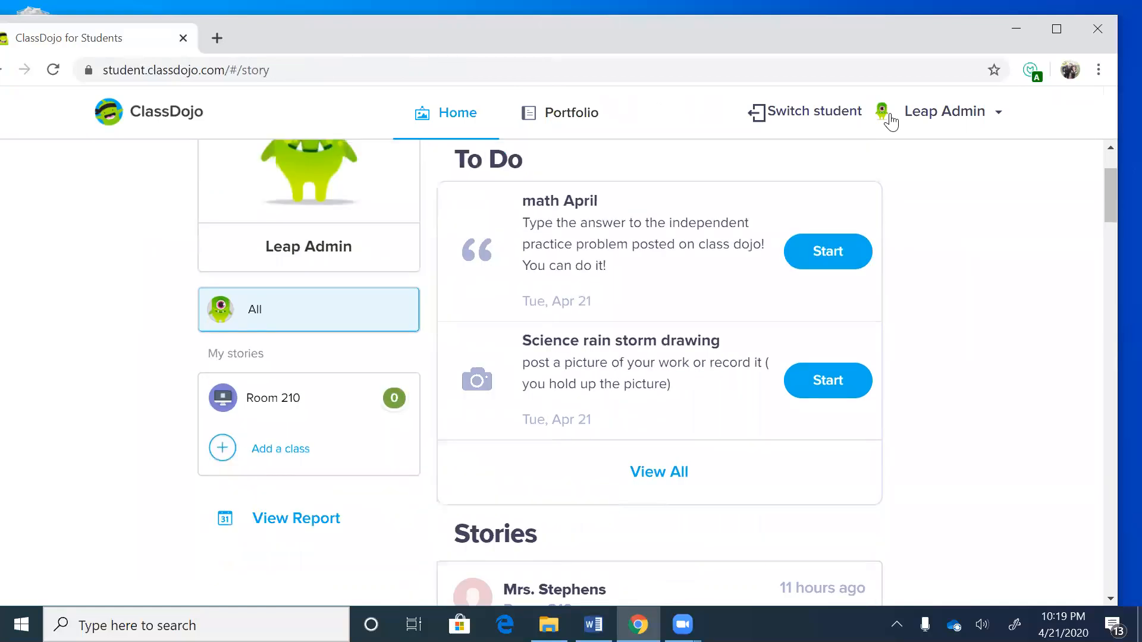
{"action": "scroll", "scroll_direction": "down", "scroll_amount": 3}
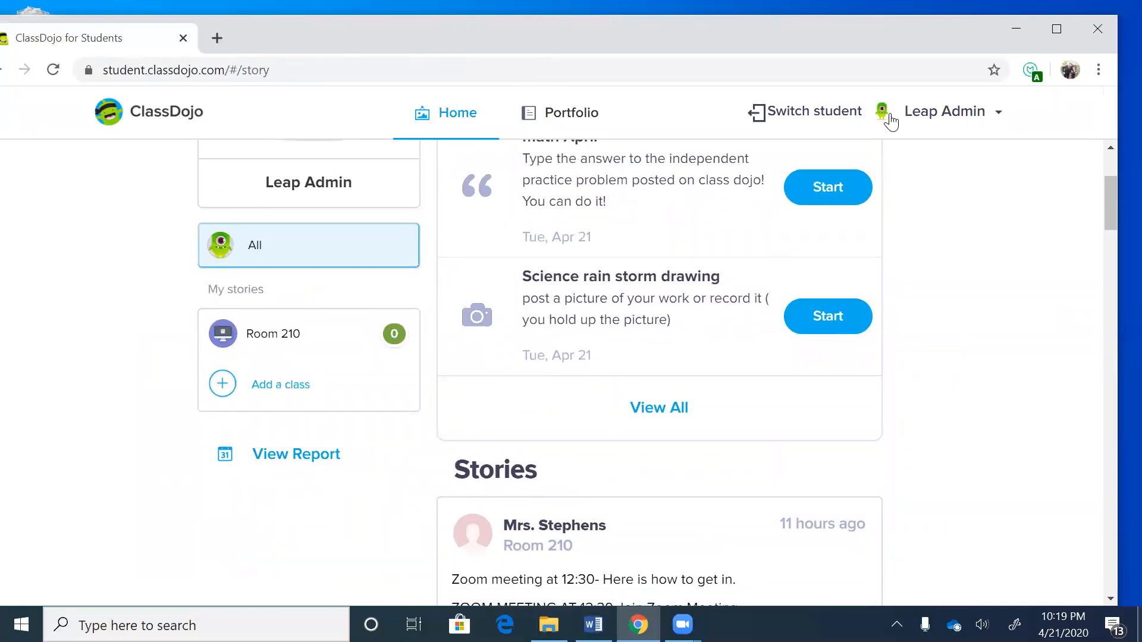
{"action": "left_click", "coordinate": [570, 112]}
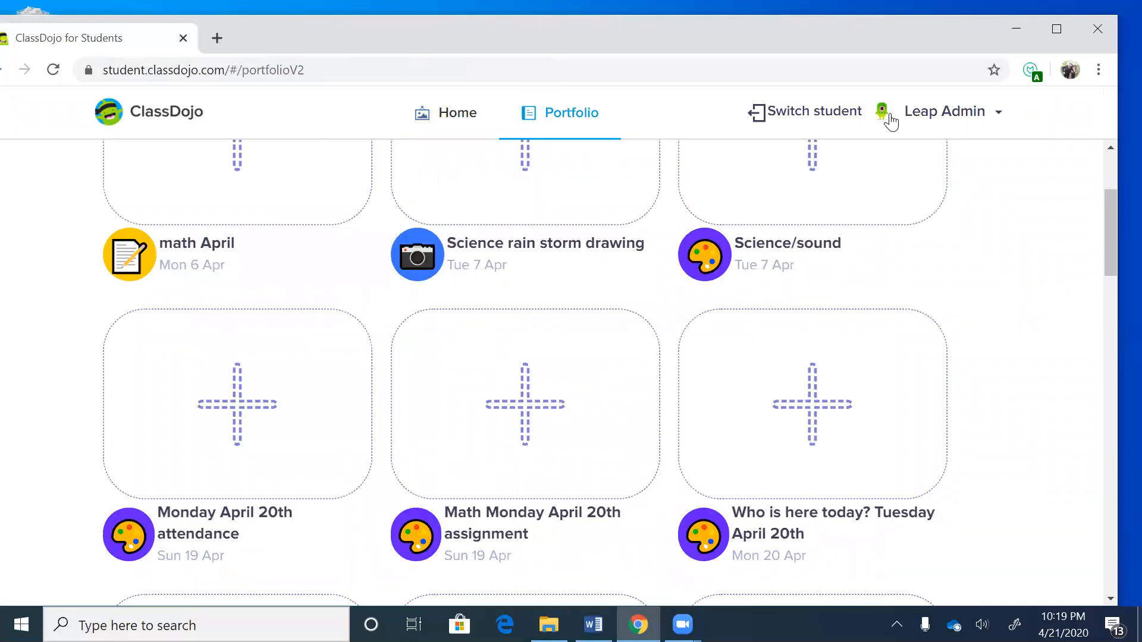
{"action": "scroll", "scroll_direction": "down", "scroll_amount": 3}
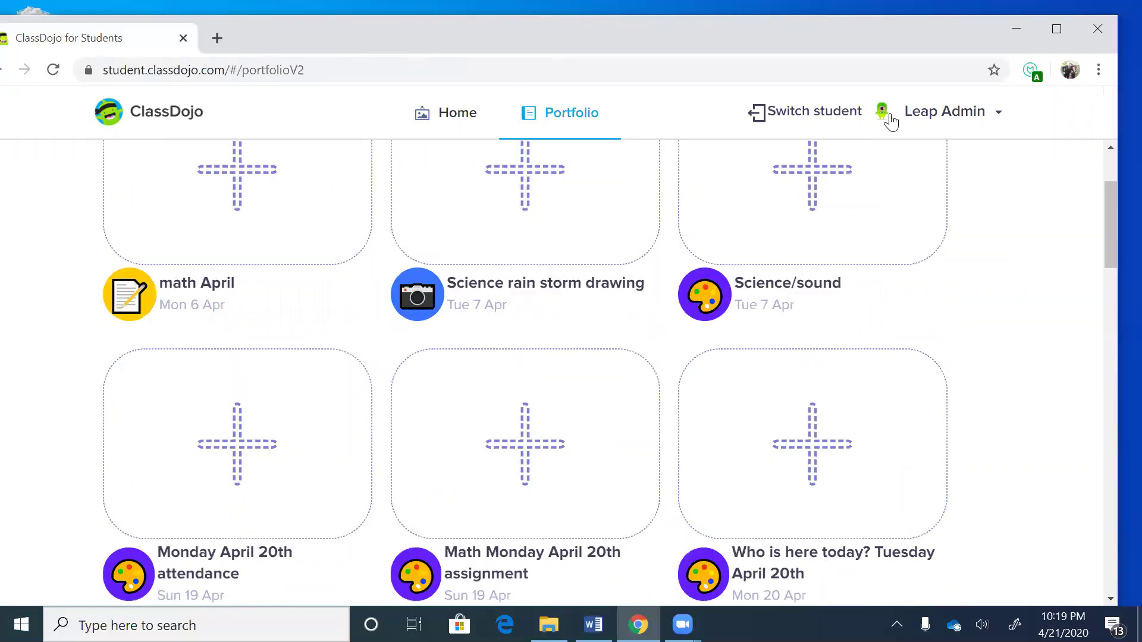
{"action": "scroll", "scroll_direction": "up", "scroll_amount": 3}
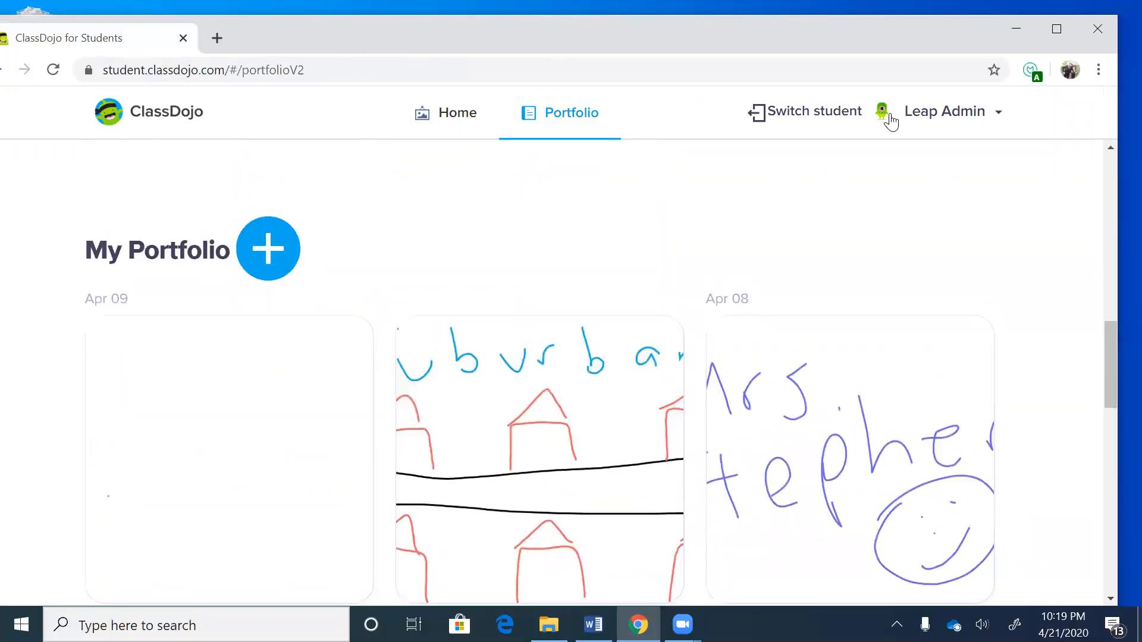
{"action": "scroll", "scroll_direction": "up", "scroll_amount": 3}
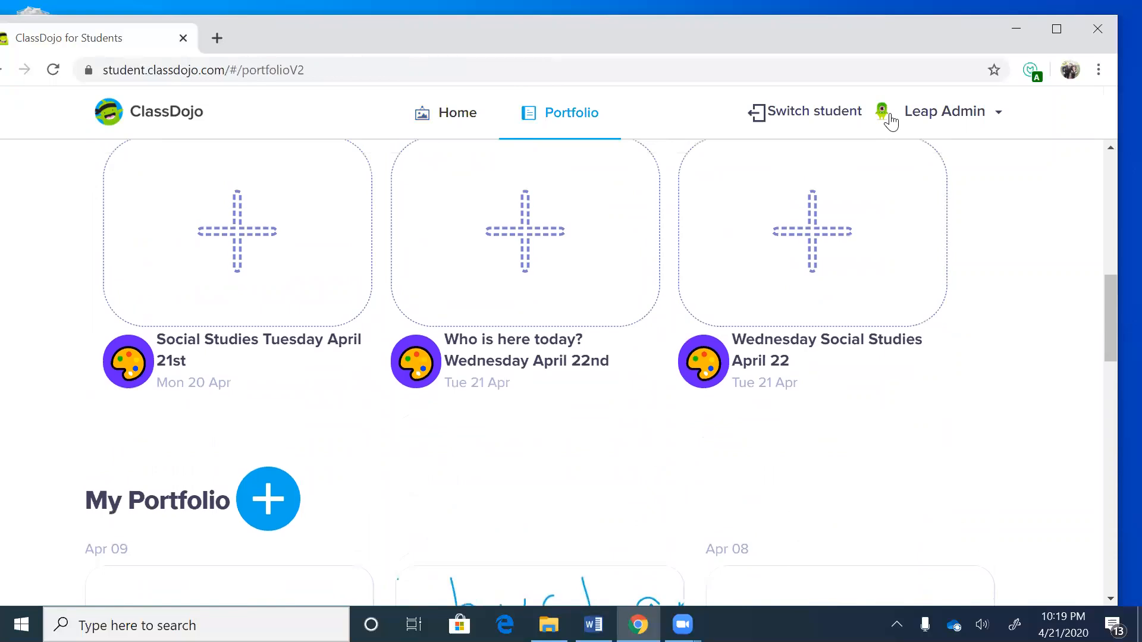
{"action": "scroll", "scroll_direction": "up", "scroll_amount": 3}
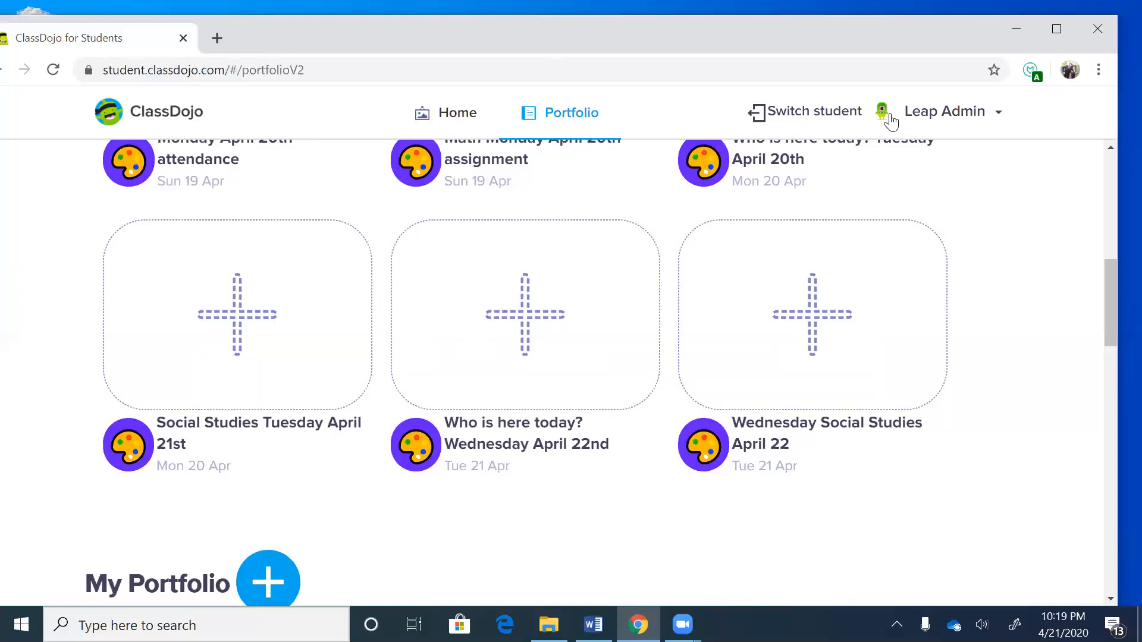
Start the 'Wednesday Social Studies April 22' assignment in the drawing editor.
{"action": "left_click", "coordinate": [810, 314]}
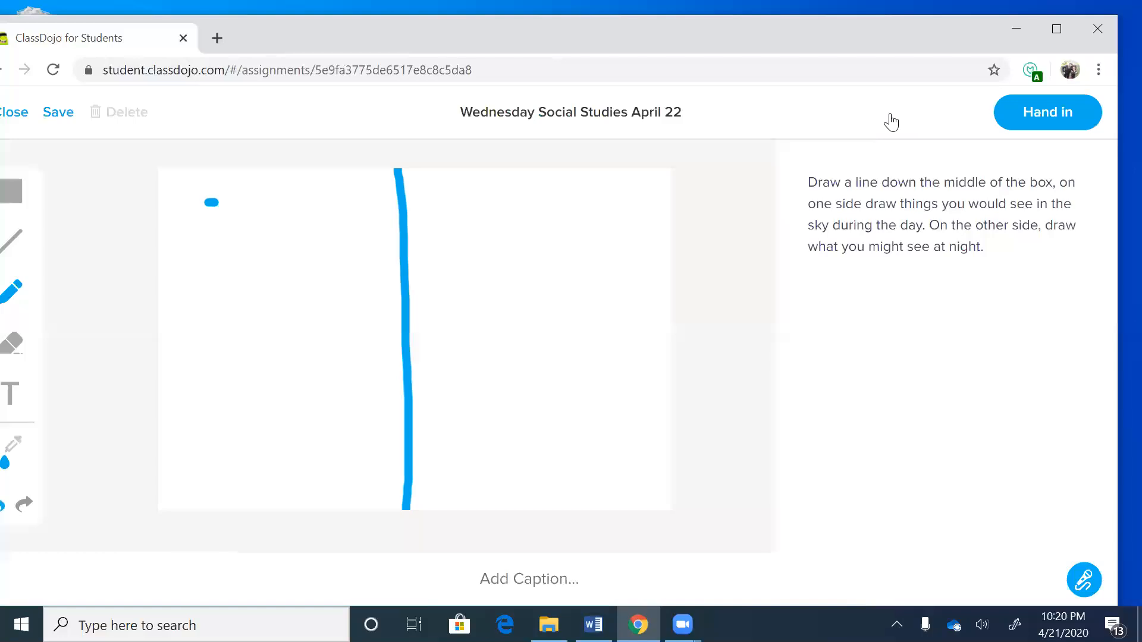
Draw a blue cloud, a yellow sun, two birds and a purple airplane on the day side.
{"action": "left_click_drag", "start_coordinate": [212, 202], "coordinate": [216, 237]}
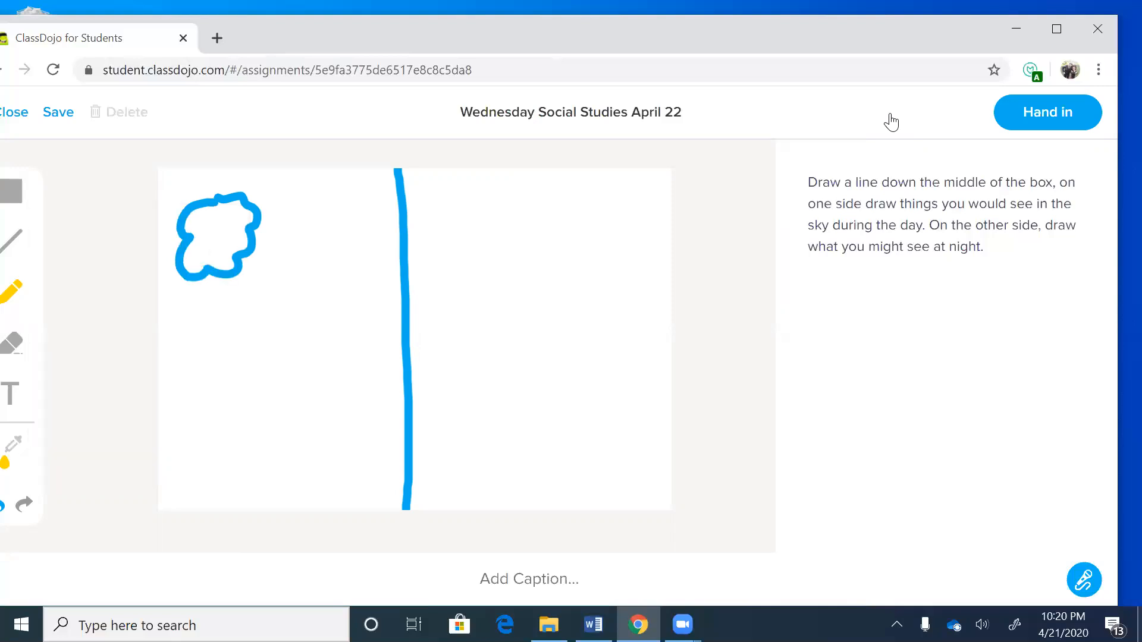
{"action": "left_click_drag", "start_coordinate": [299, 168], "coordinate": [364, 234]}
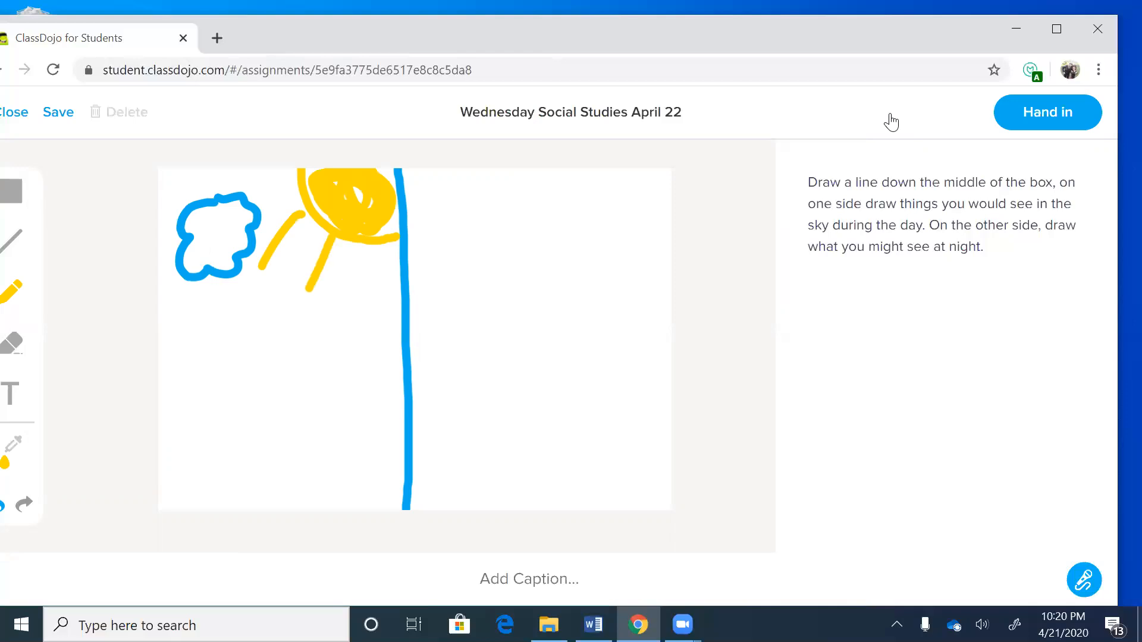
{"action": "left_click", "coordinate": [12, 452]}
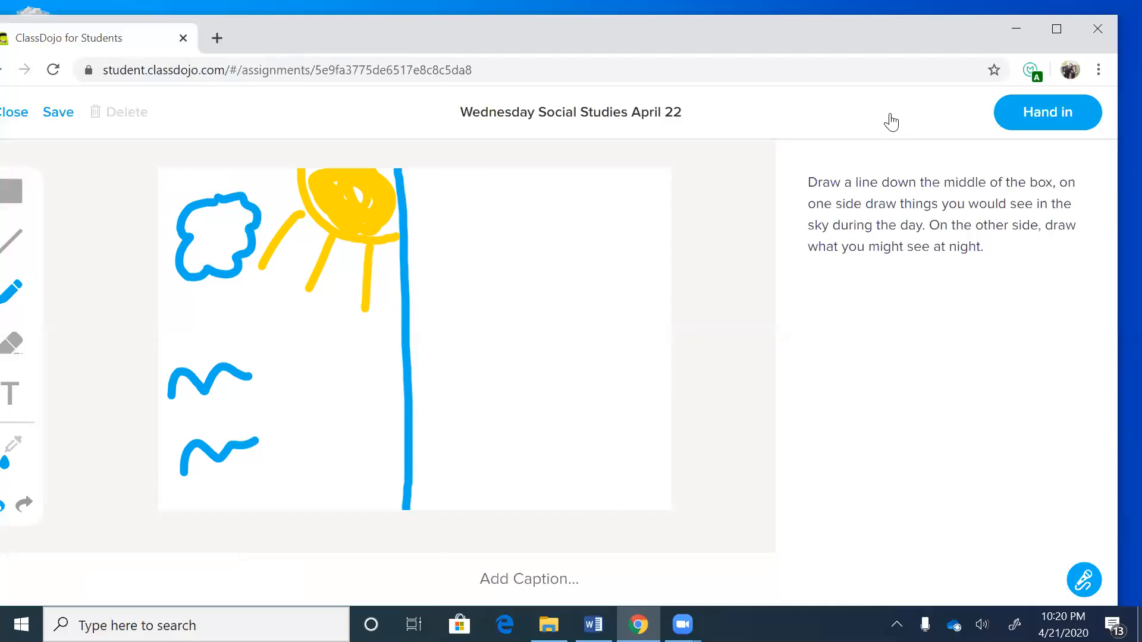
{"action": "left_click", "coordinate": [12, 292]}
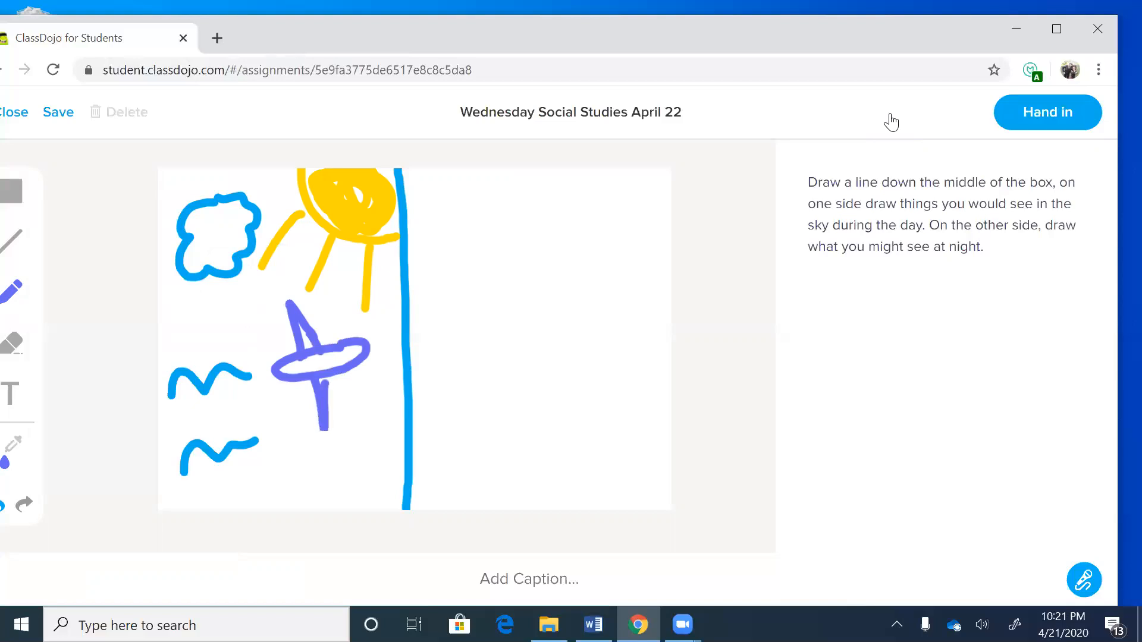
Label the airplane with the text 'AIR' and return to freehand drawing.
{"action": "left_click", "coordinate": [11, 396]}
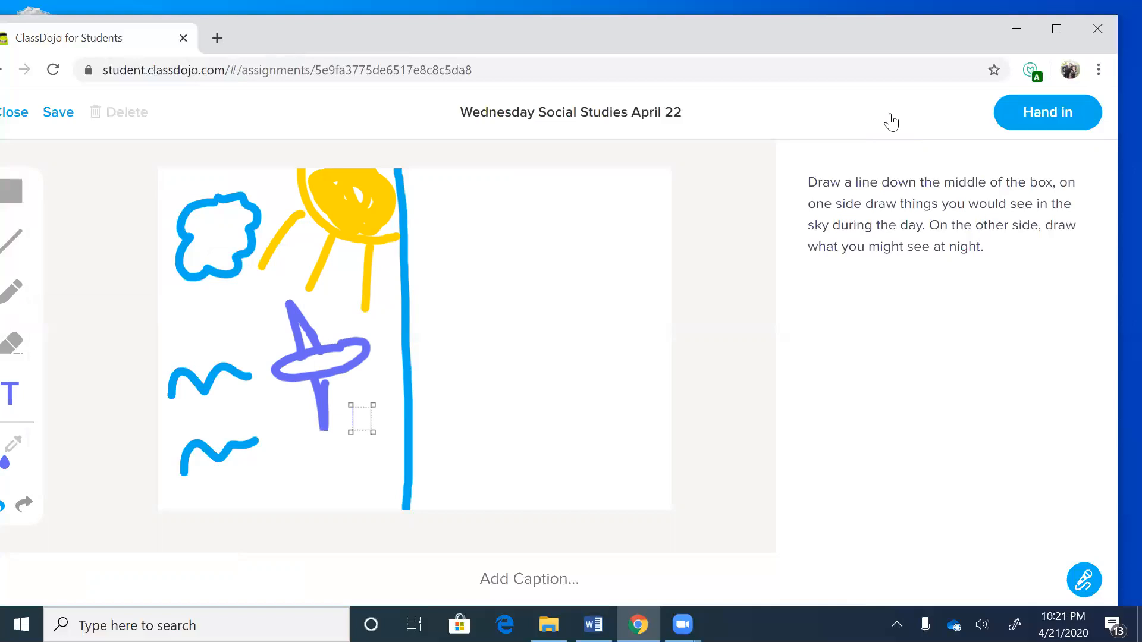
{"action": "type", "text": "AIRPLANE"}
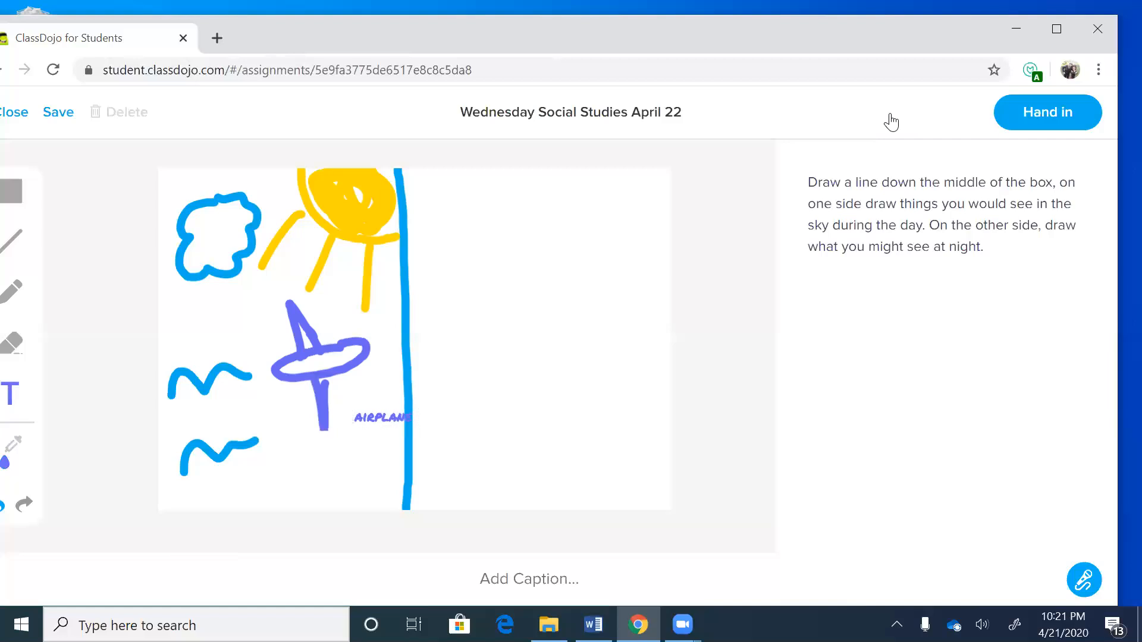
{"action": "left_click", "coordinate": [335, 449]}
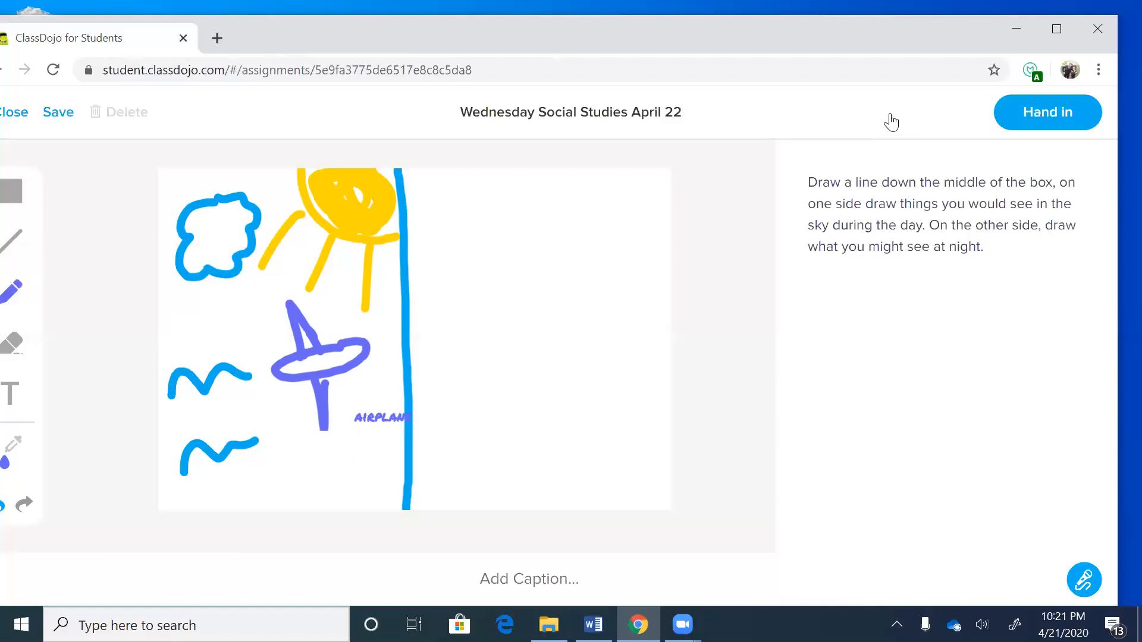
{"action": "left_click", "coordinate": [12, 293]}
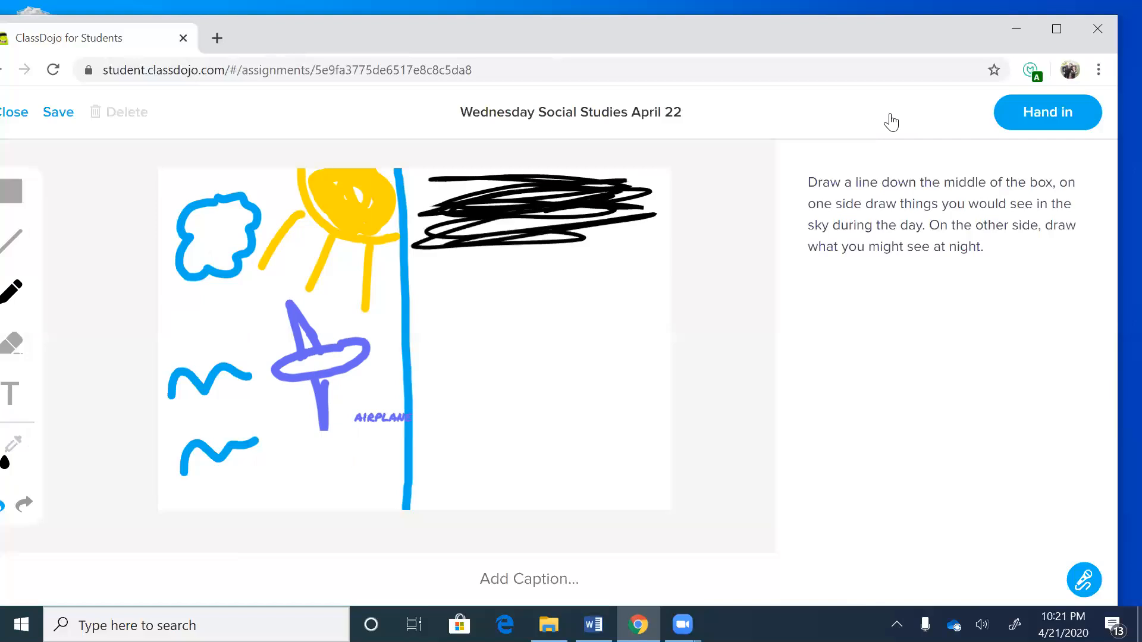
Colour the night sky, add a yellow moon and stars, and draw an owl and a bat.
{"action": "left_click", "coordinate": [12, 454]}
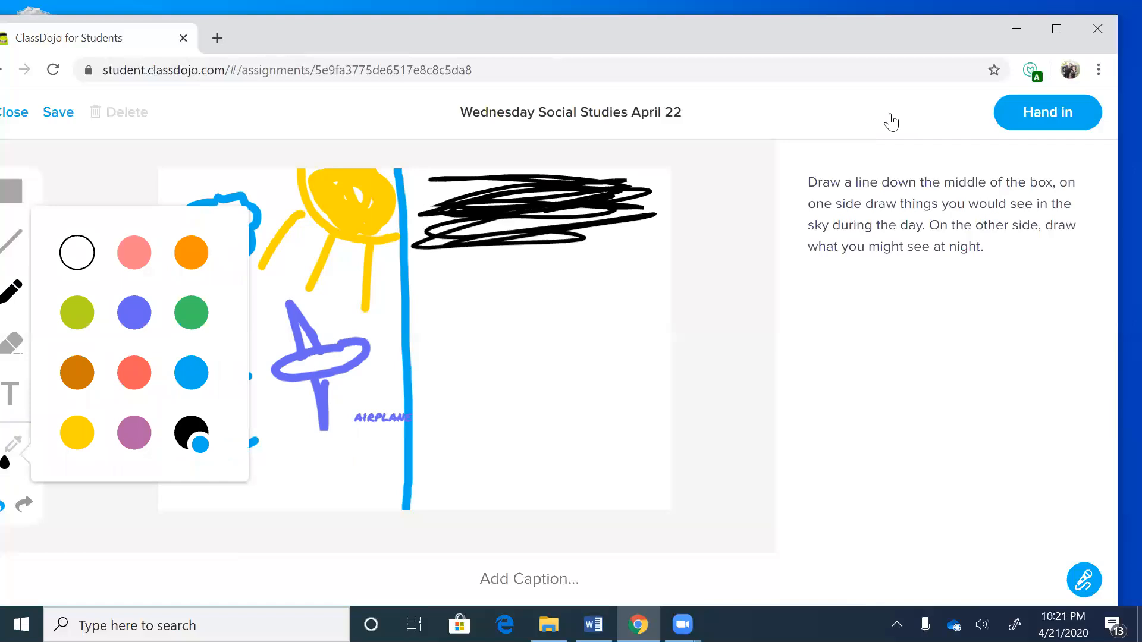
{"action": "left_click", "coordinate": [190, 372]}
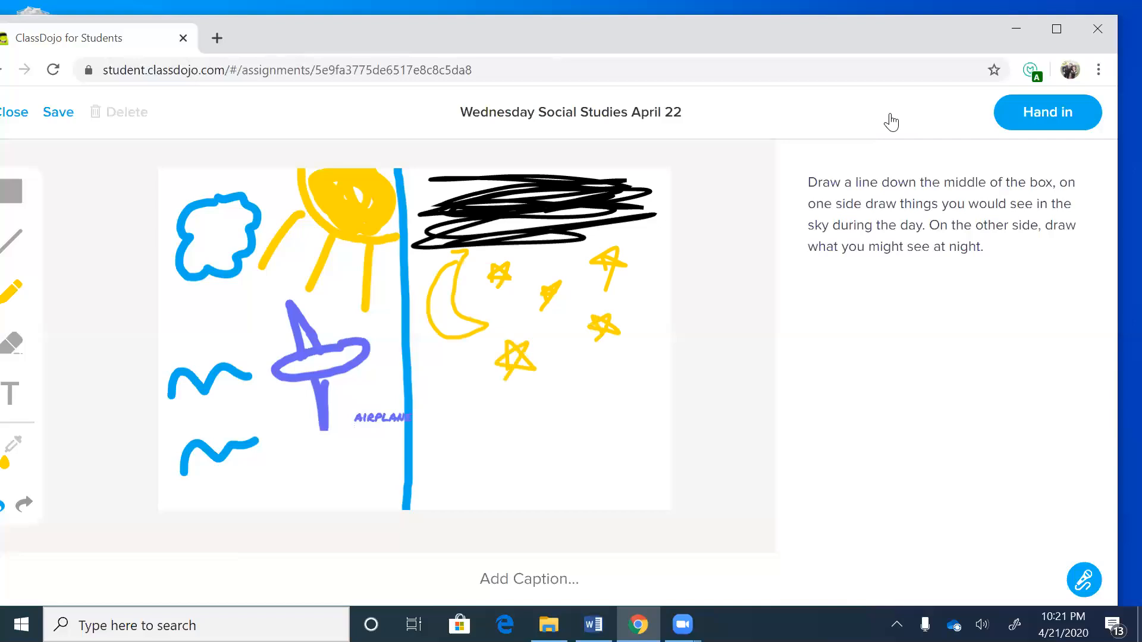
{"action": "left_click", "coordinate": [13, 444]}
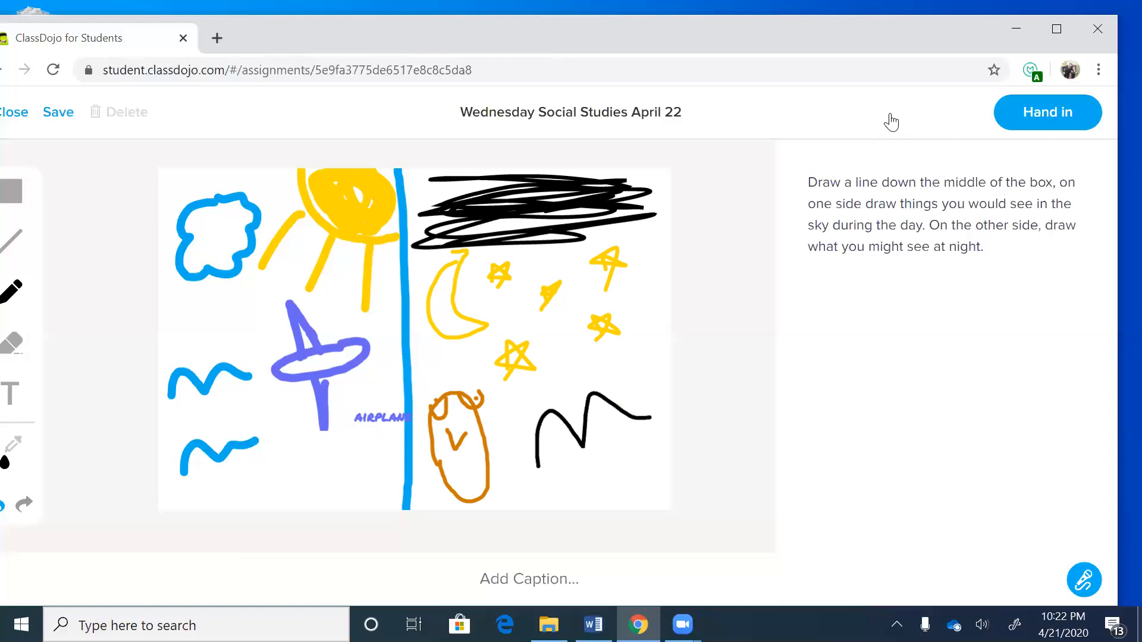
Label the owl 'ow' and the bat 'bat', then hand in the finished drawing.
{"action": "left_click", "coordinate": [12, 395]}
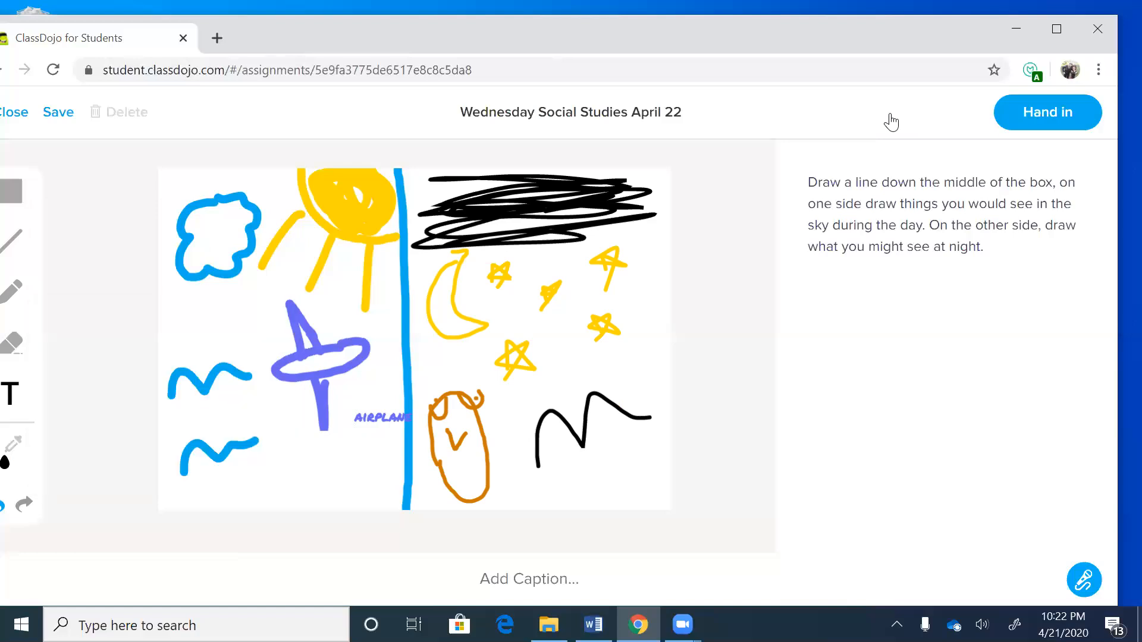
{"action": "left_click", "coordinate": [491, 498]}
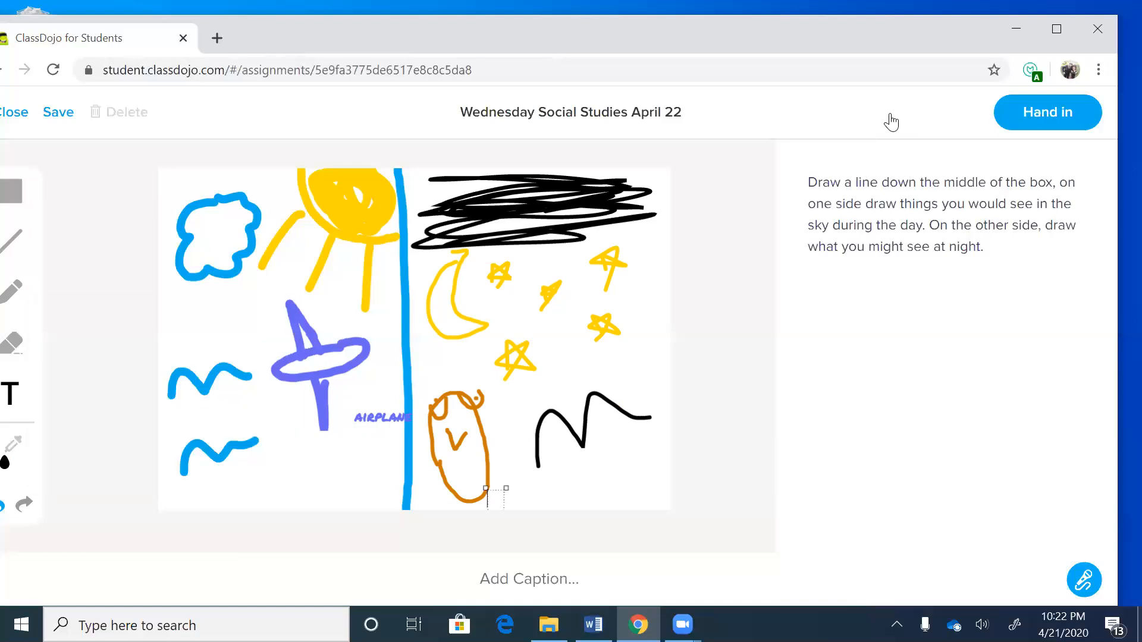
{"action": "type", "text": "owl"}
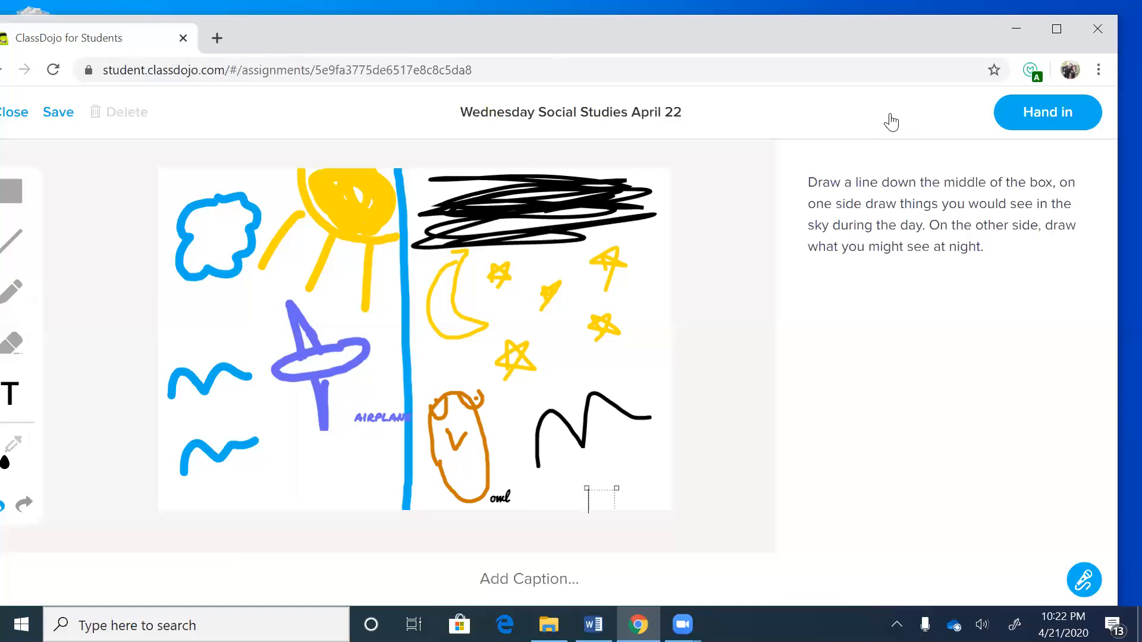
{"action": "type", "text": "bat"}
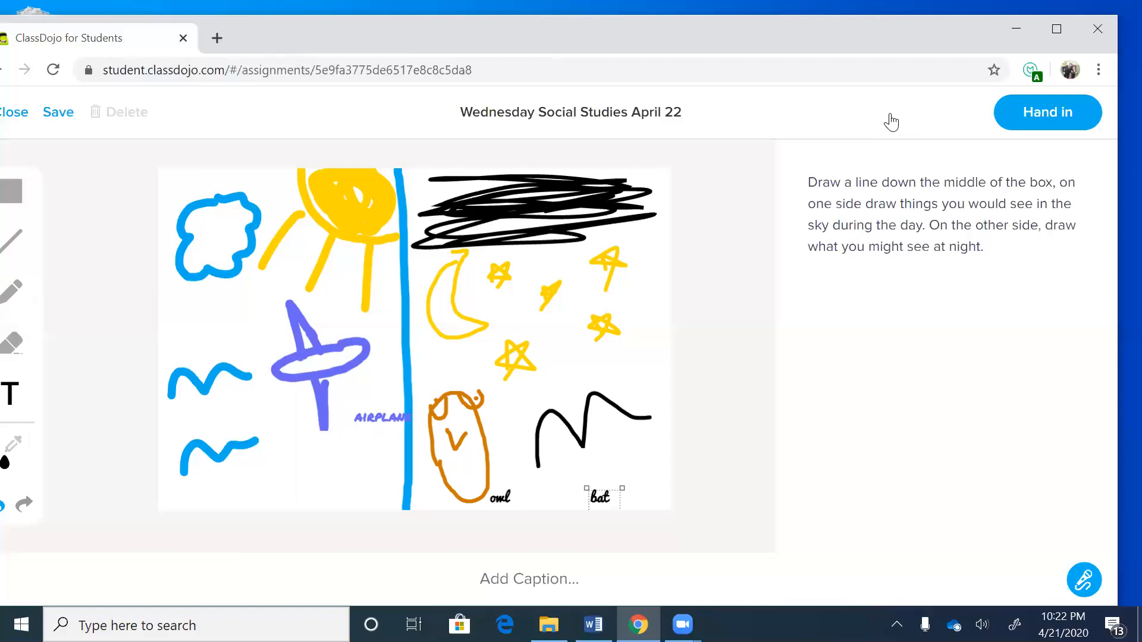
{"action": "left_click", "coordinate": [13, 112]}
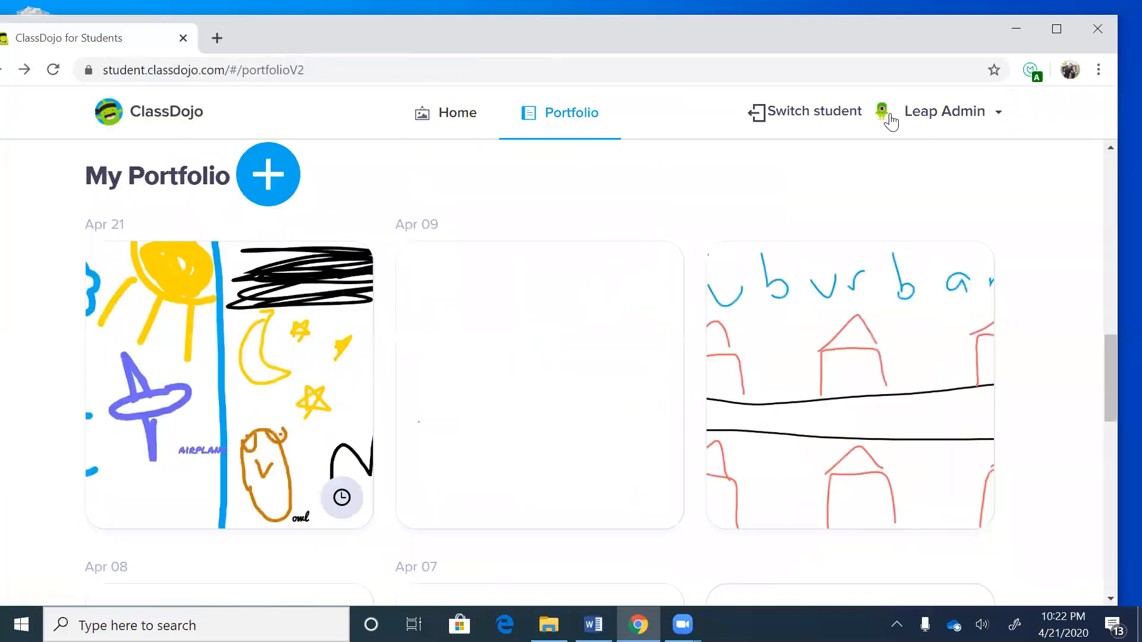
Scroll through My Portfolio to check the submitted day and night sky drawing.
{"action": "scroll", "scroll_direction": "down", "scroll_amount": 3}
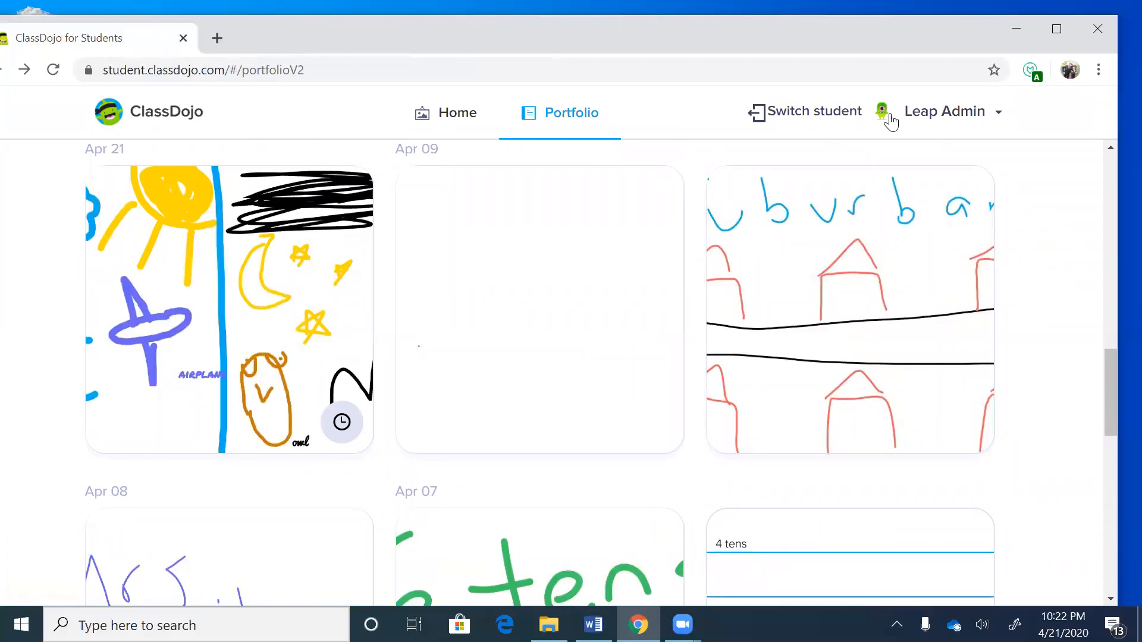
{"action": "scroll", "scroll_direction": "up", "scroll_amount": 3}
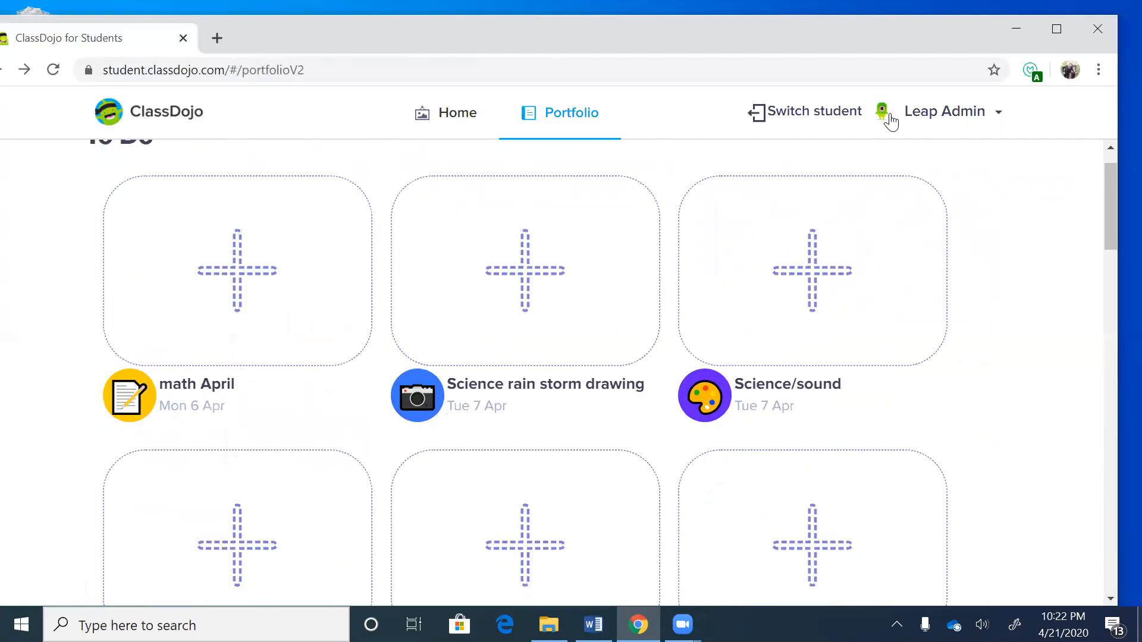